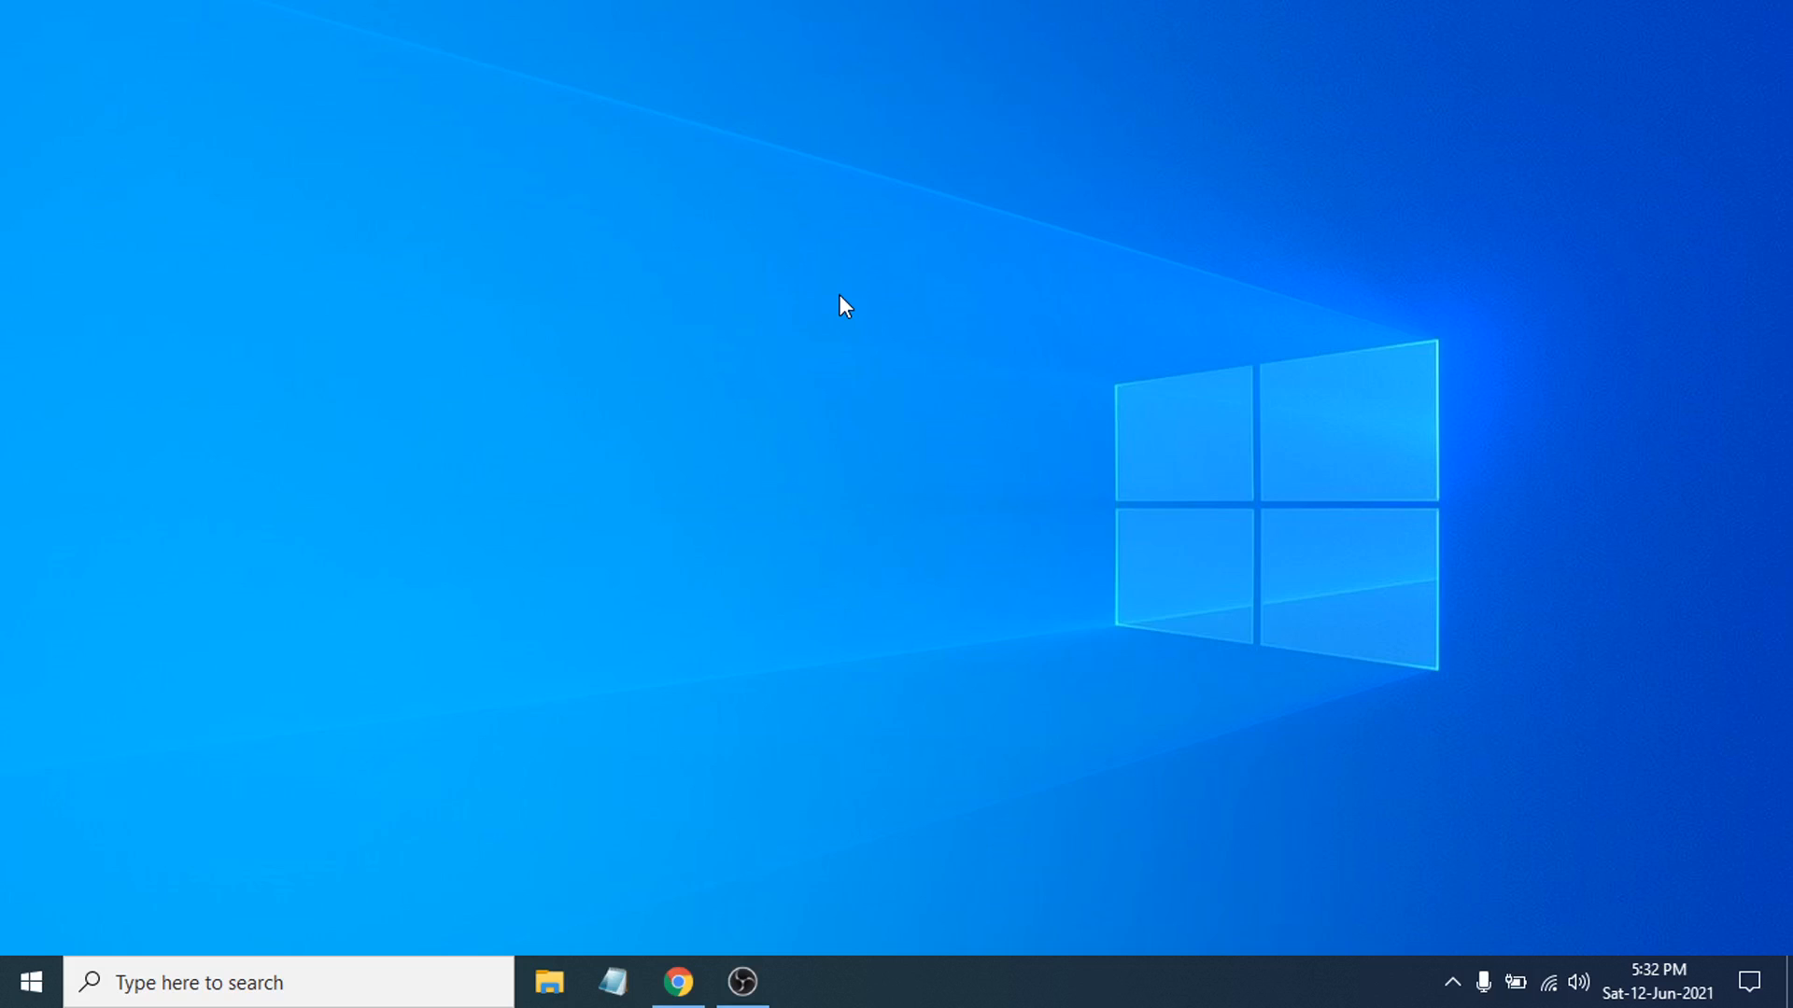
pyautogui.moveTo(902, 374)
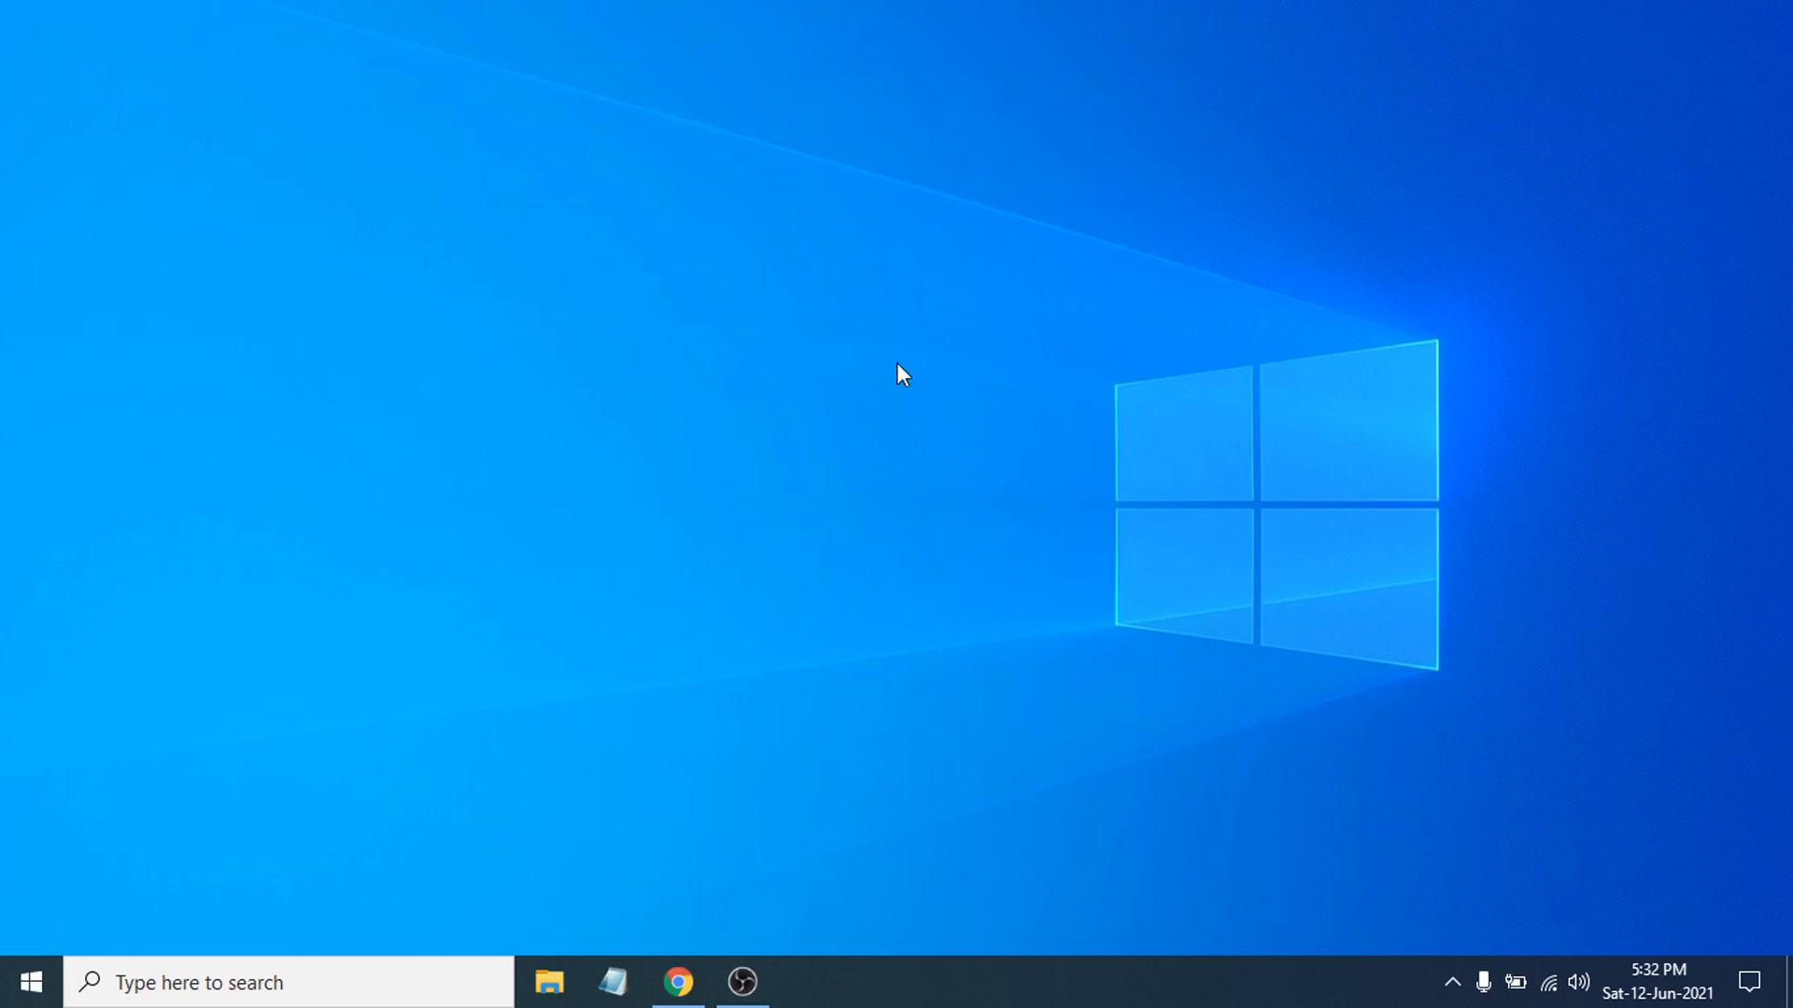
pyautogui.moveTo(871, 357)
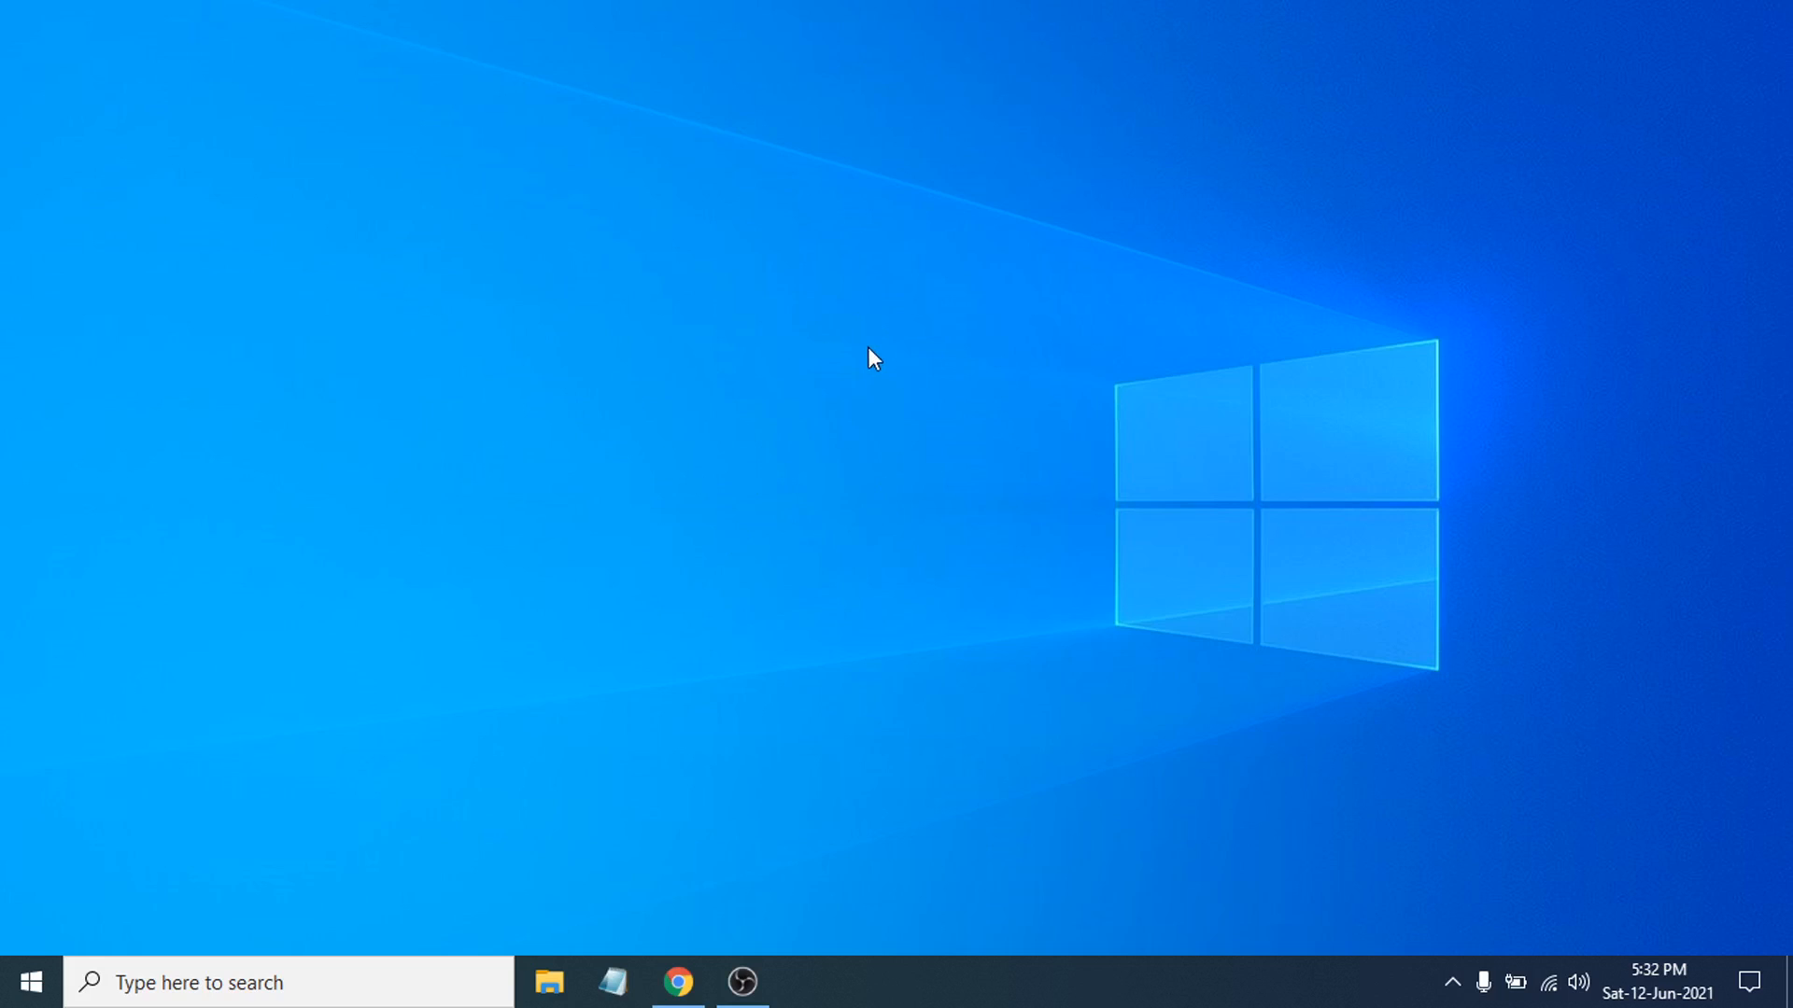
# - Open Display settings from the desktop's right-click menu
pyautogui.rightClick(872, 360)
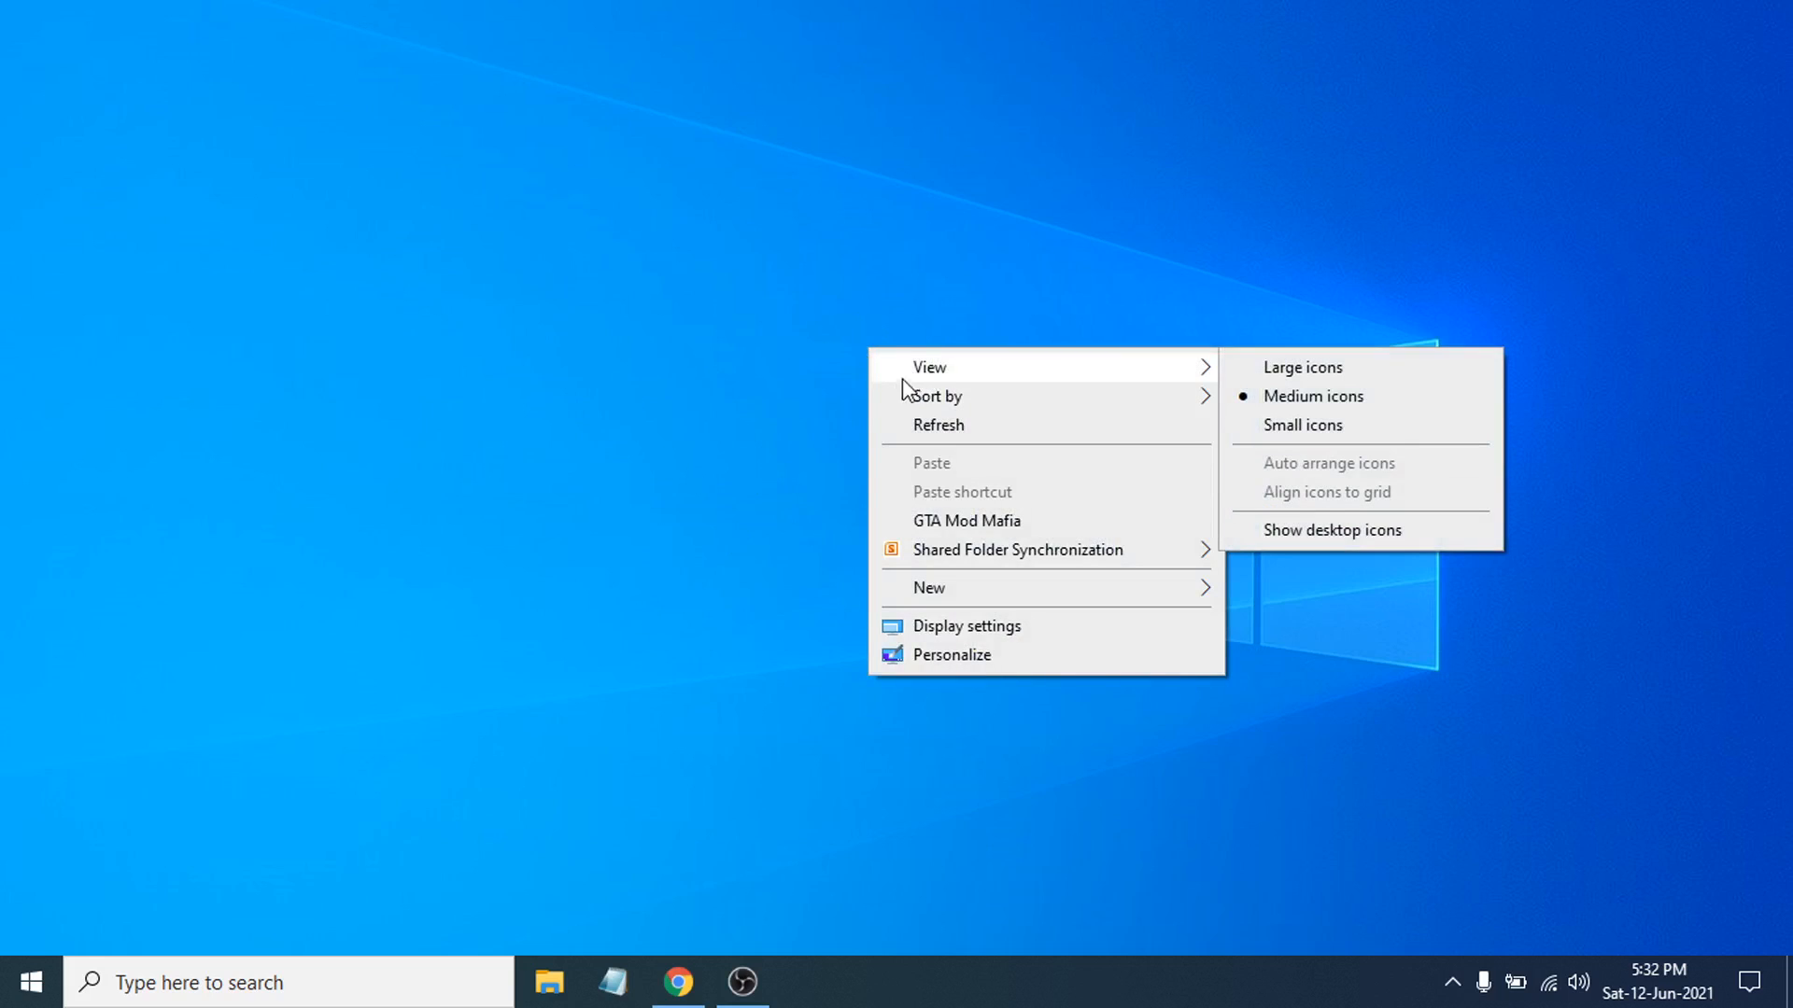
pyautogui.moveTo(968, 626)
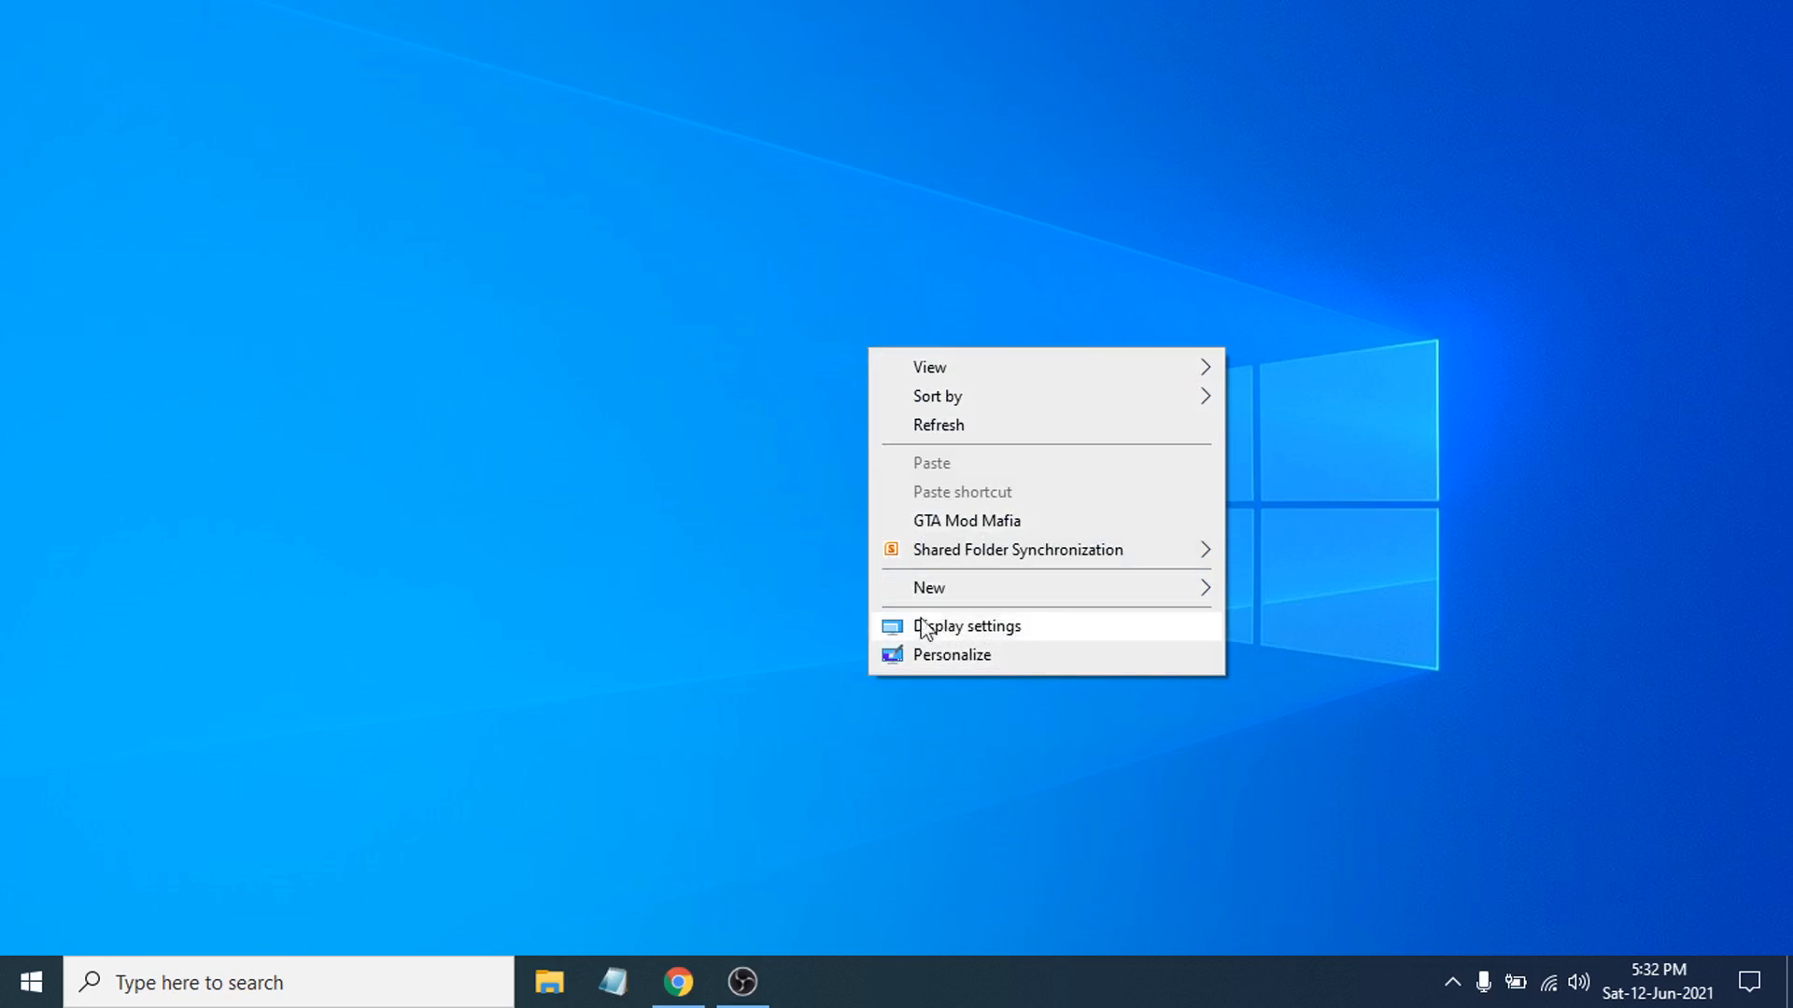
pyautogui.moveTo(958, 635)
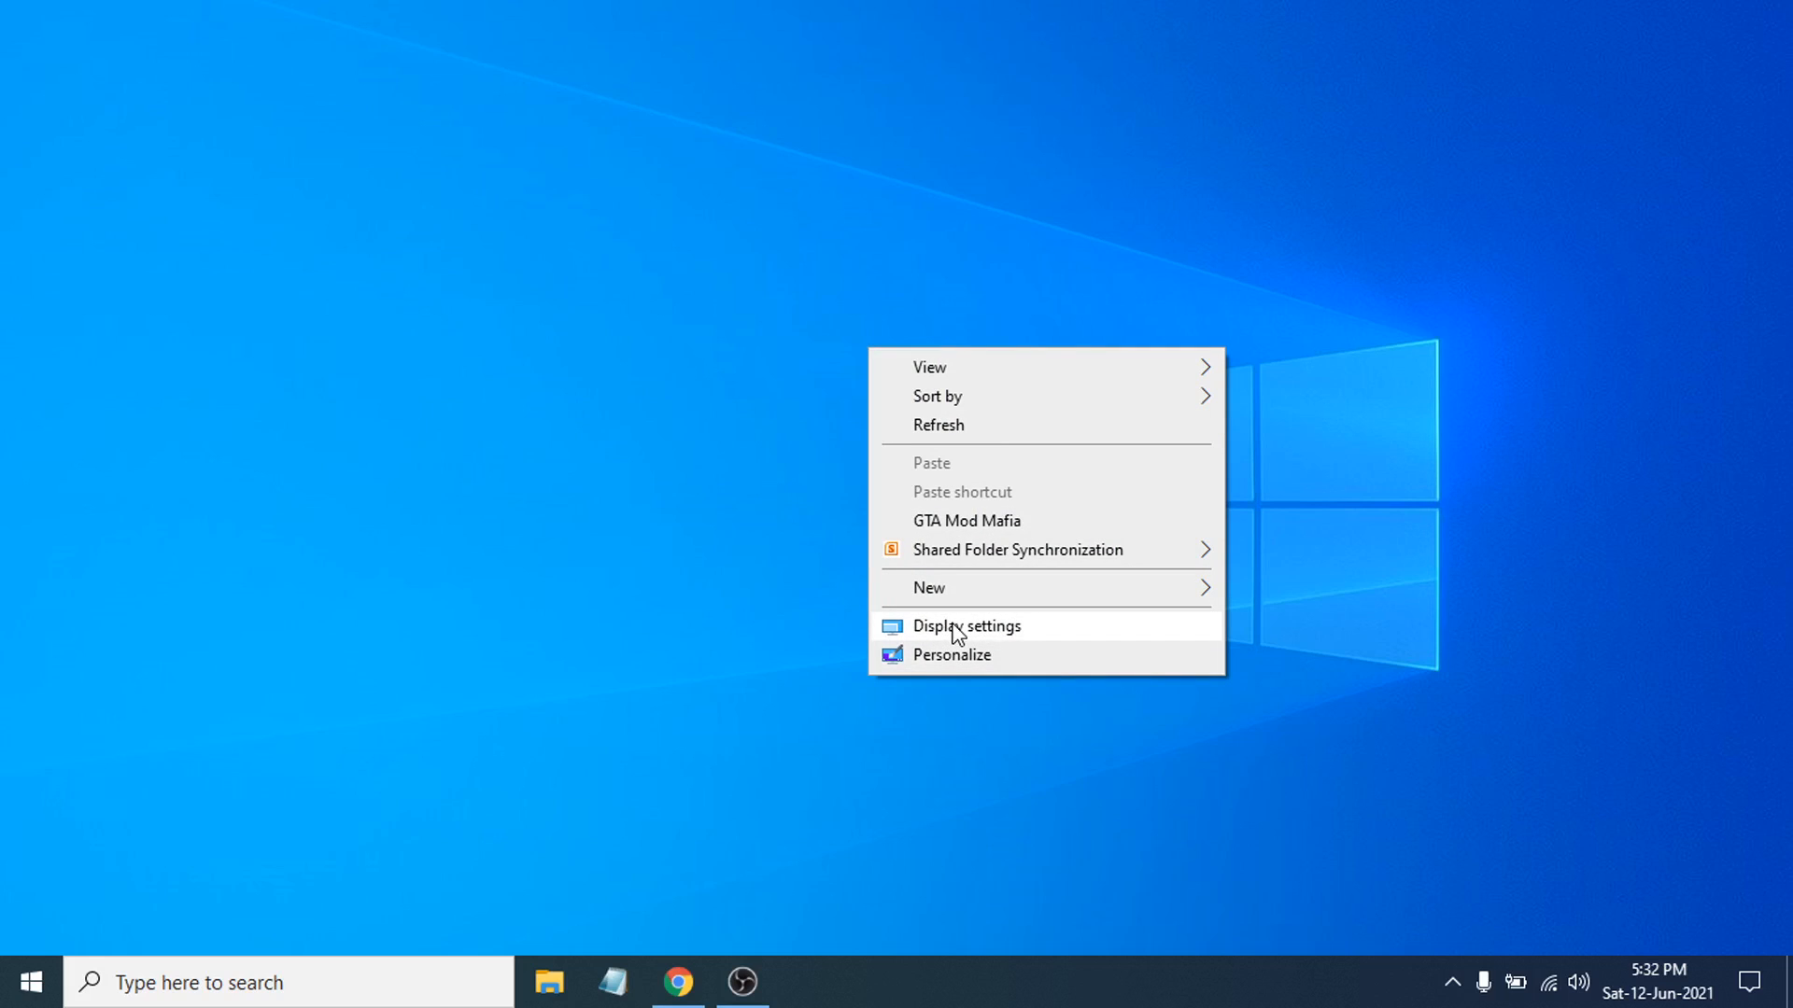
pyautogui.moveTo(970, 635)
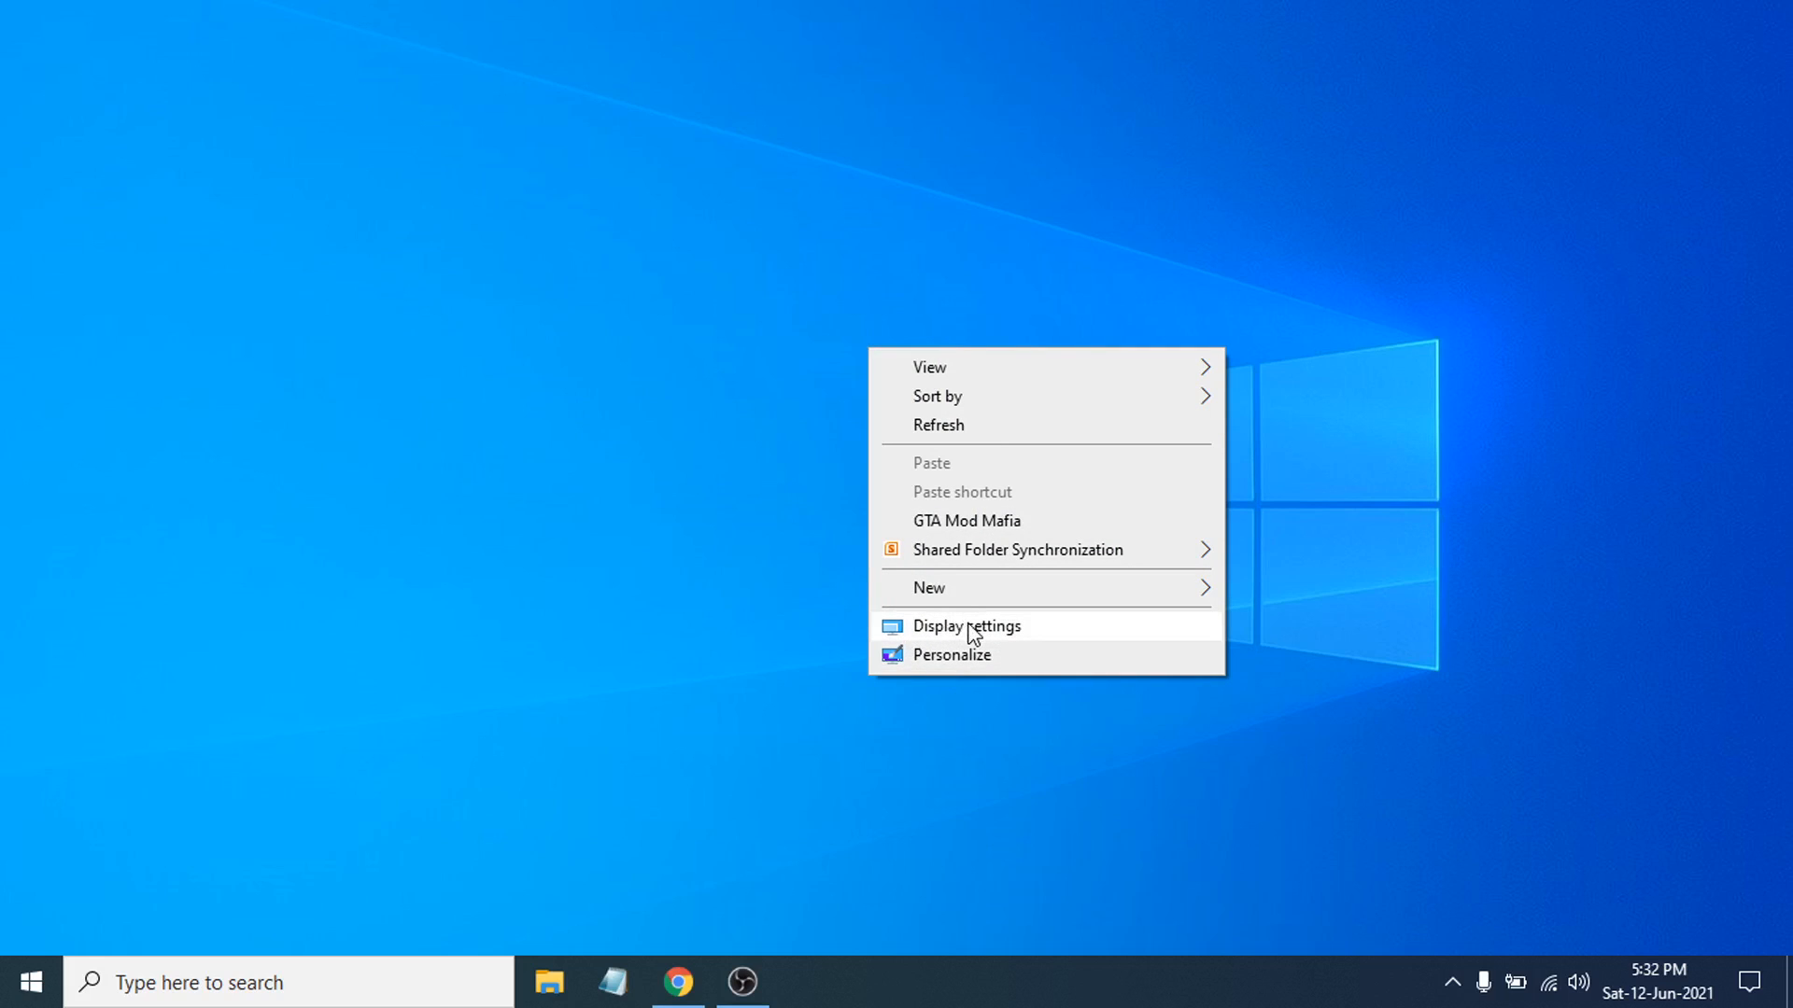
pyautogui.click(966, 626)
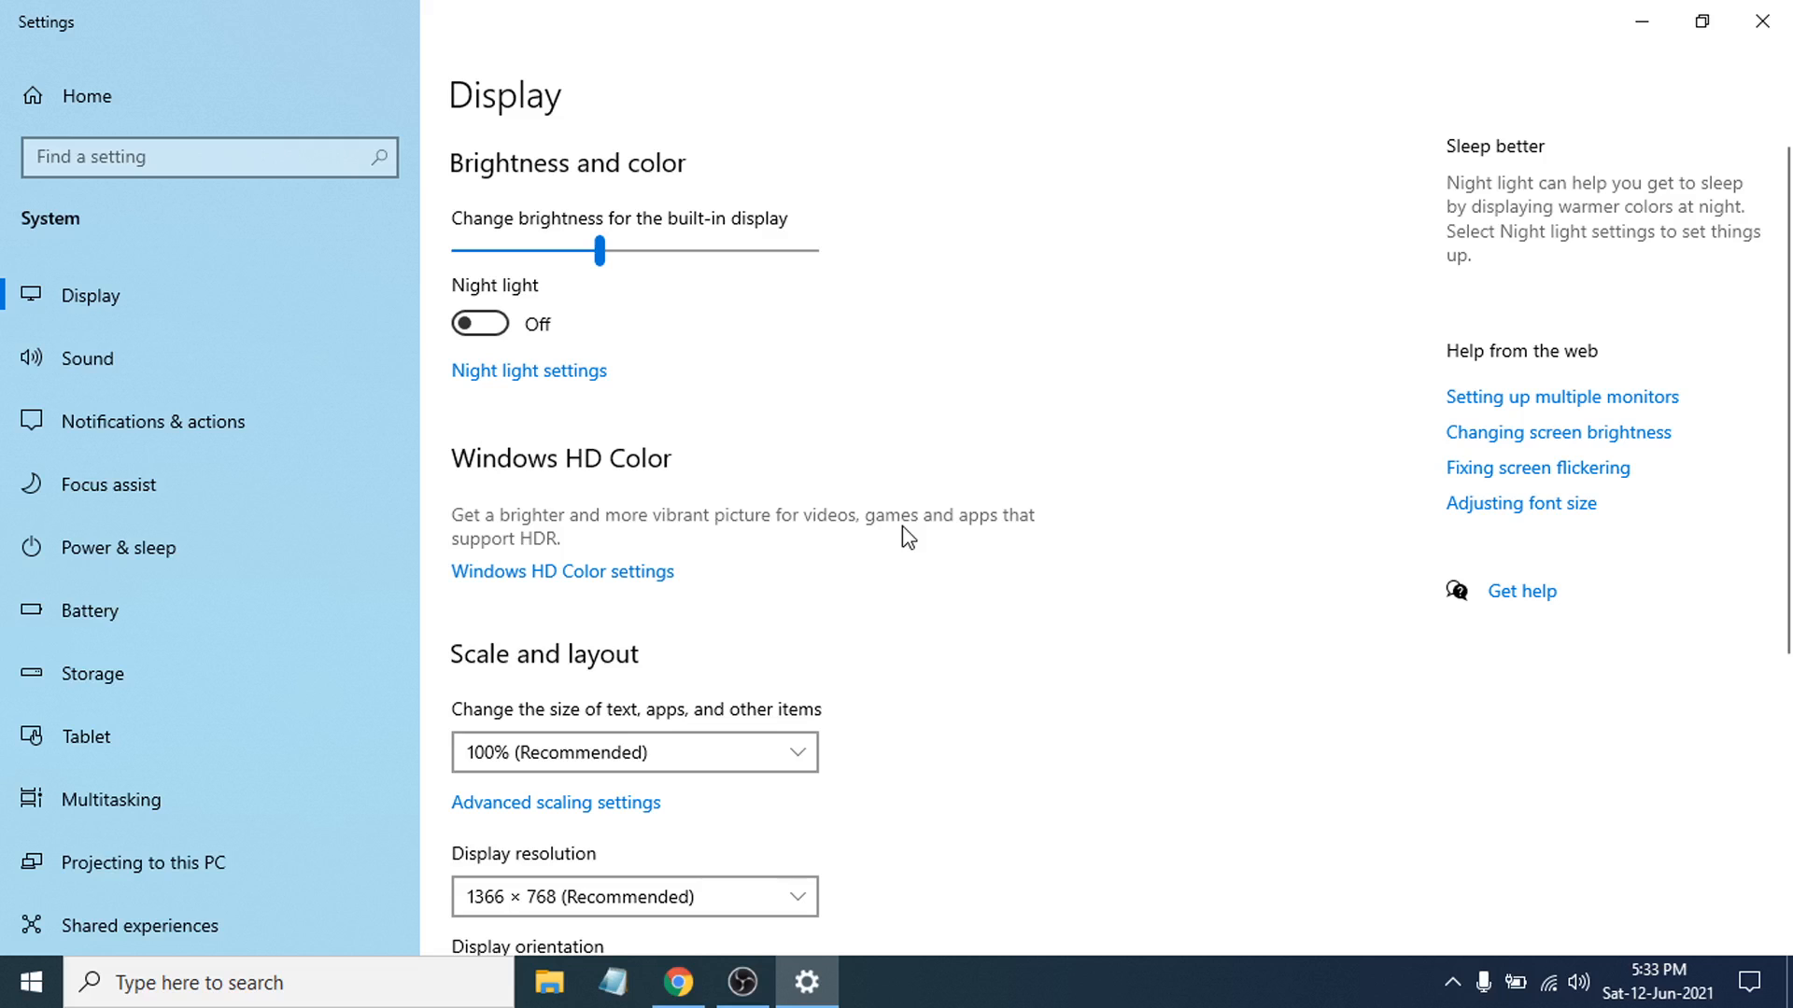
pyautogui.moveTo(856, 538)
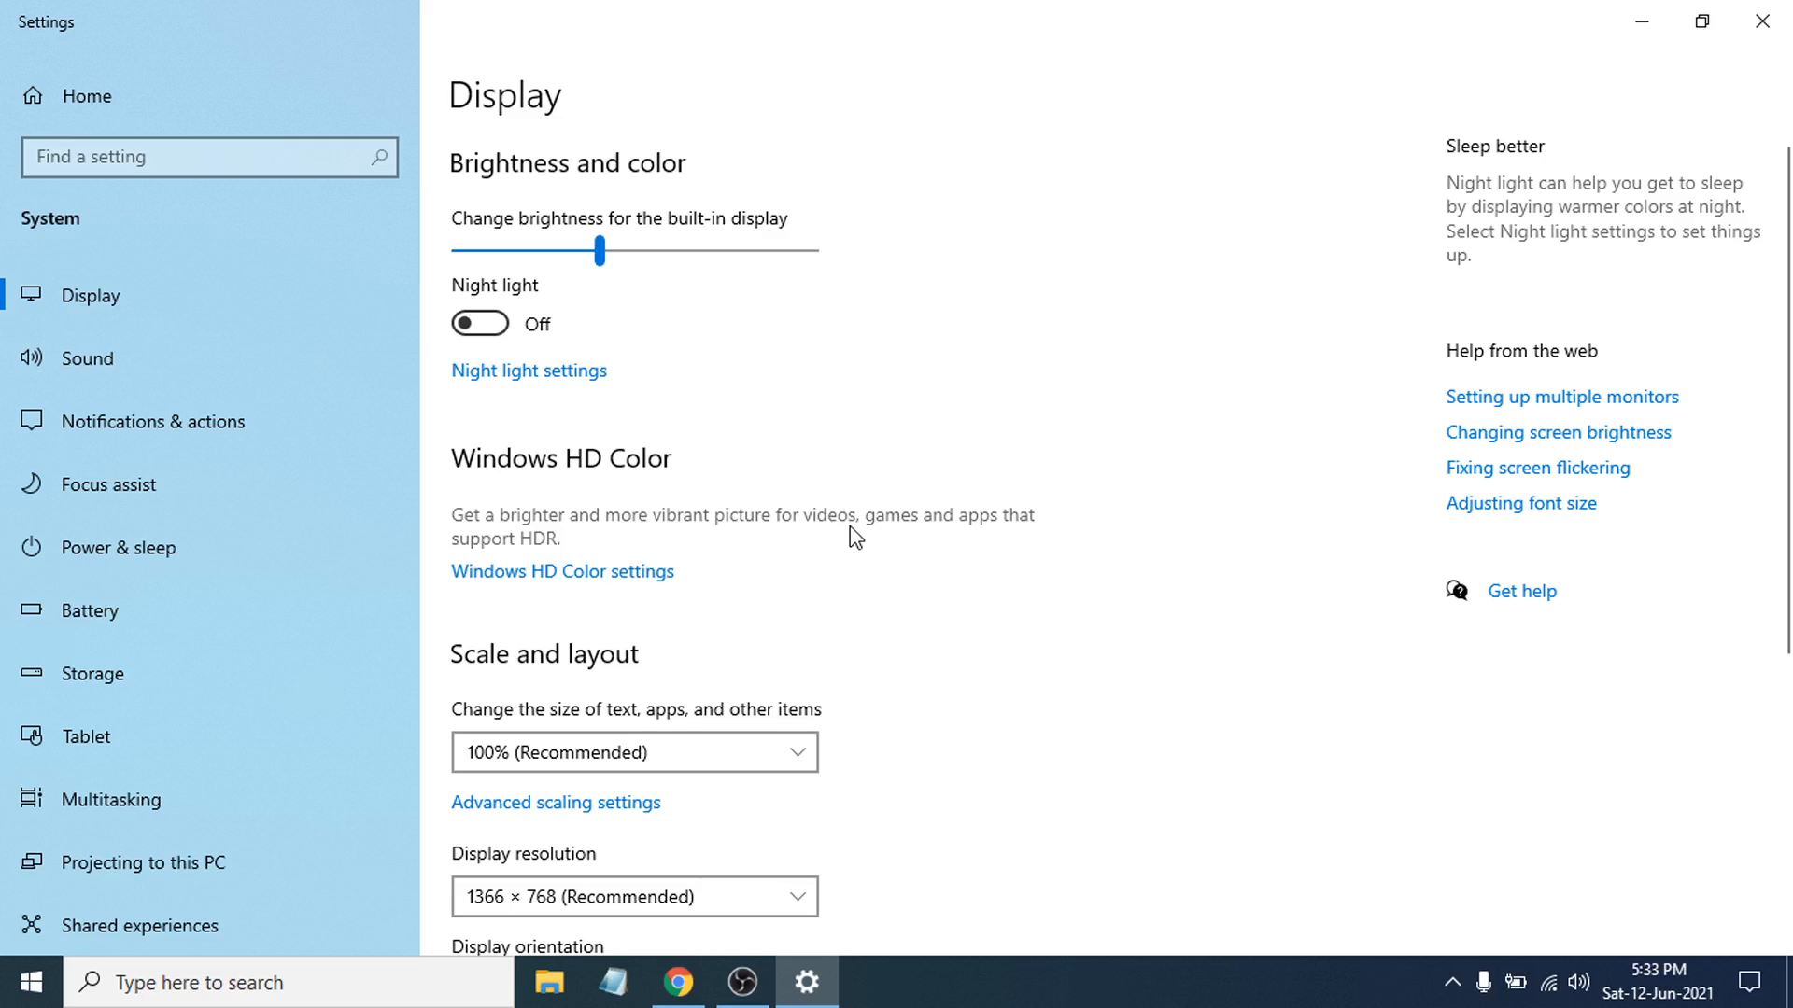
# - Scroll the Display page down and open Advanced display settings
pyautogui.scroll(-3)
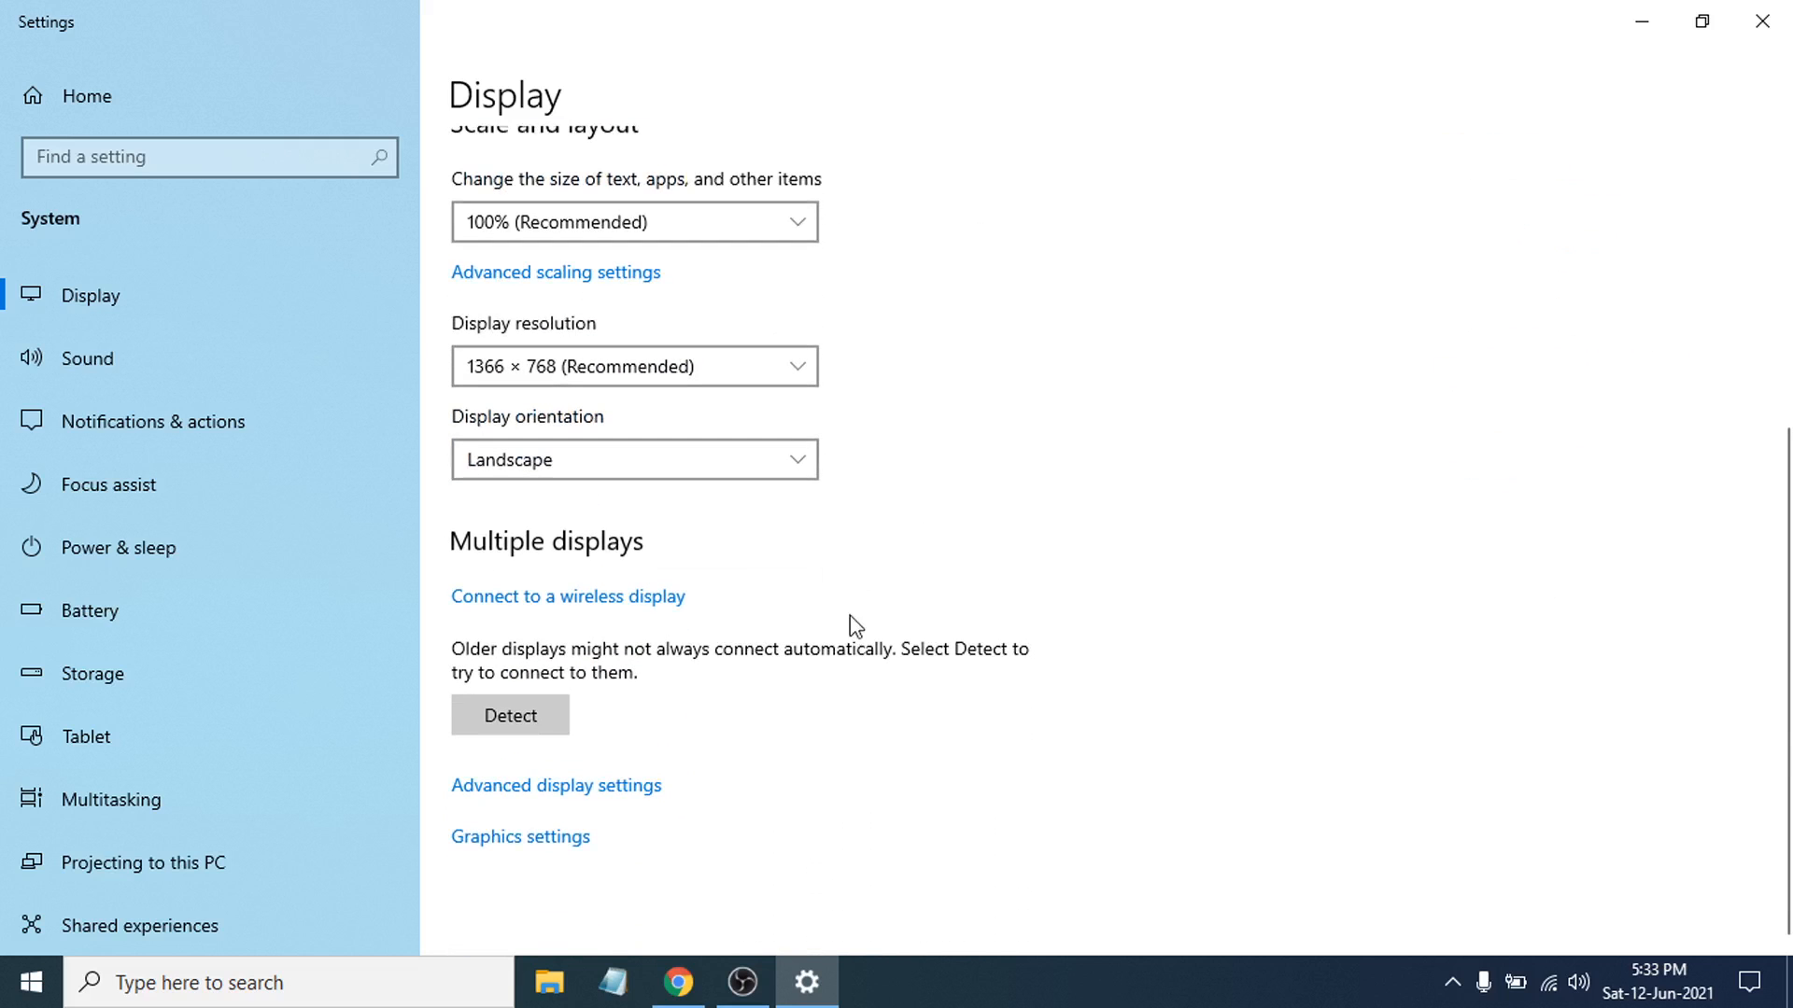
pyautogui.moveTo(560, 816)
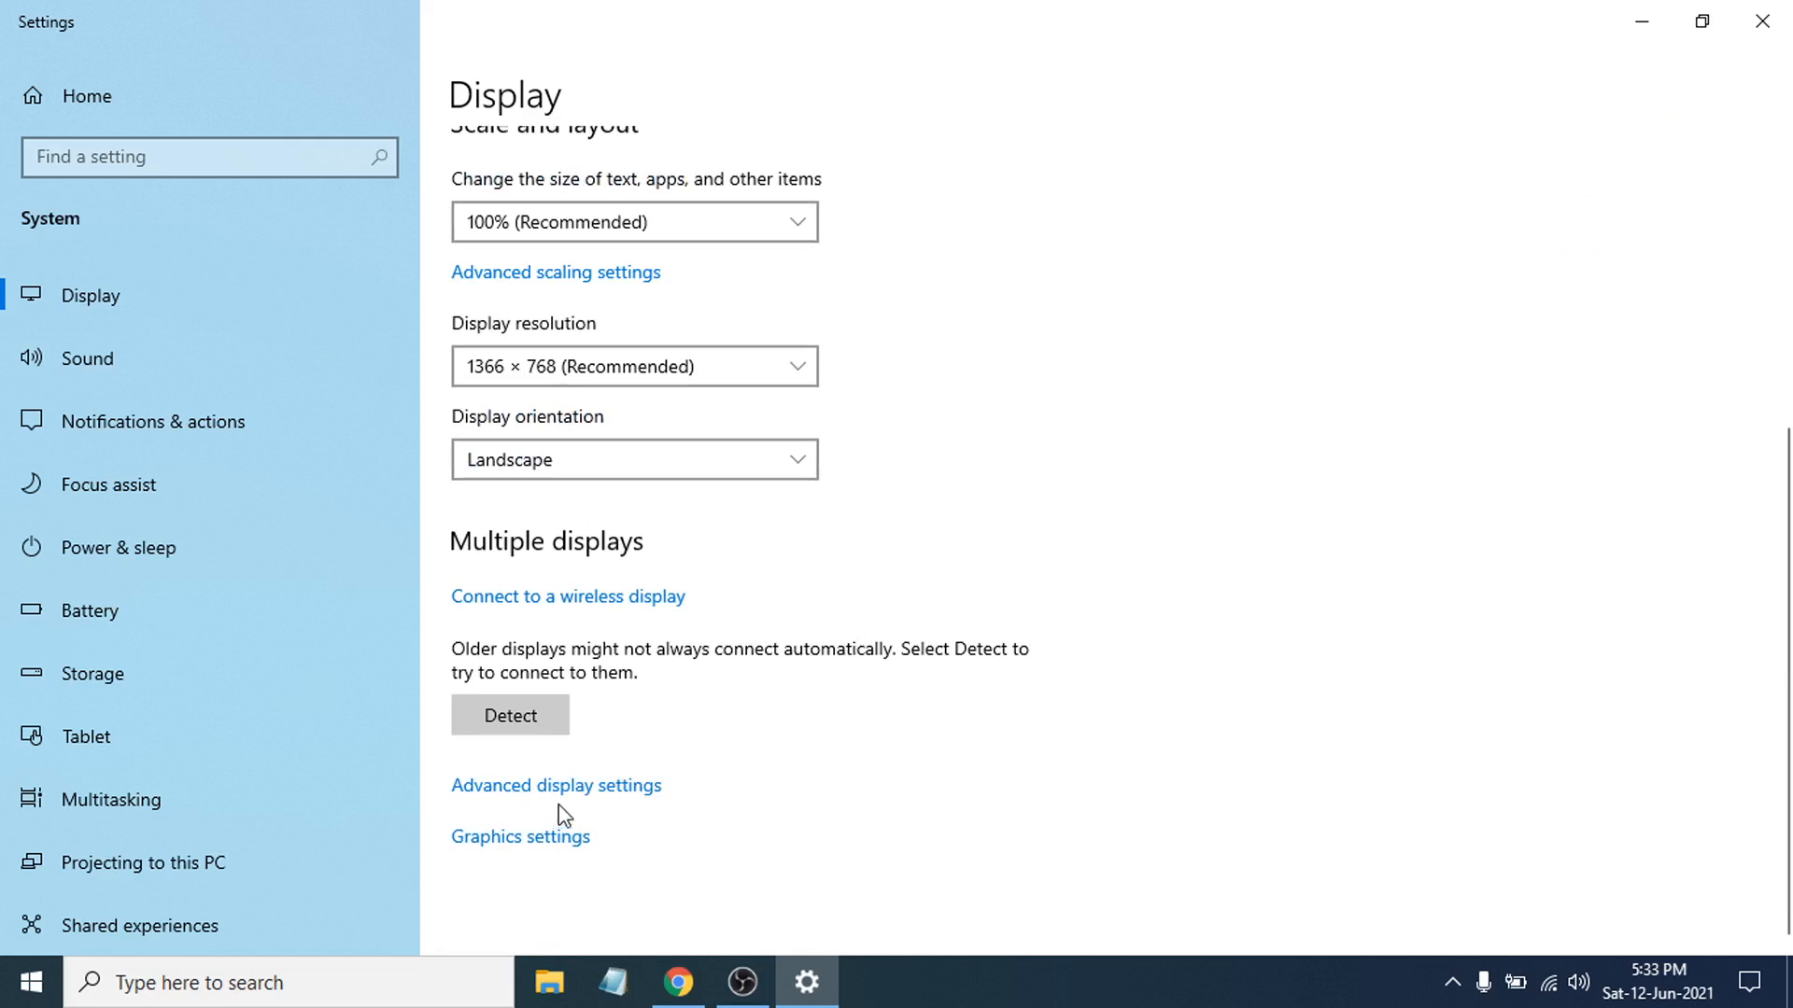
pyautogui.moveTo(568, 797)
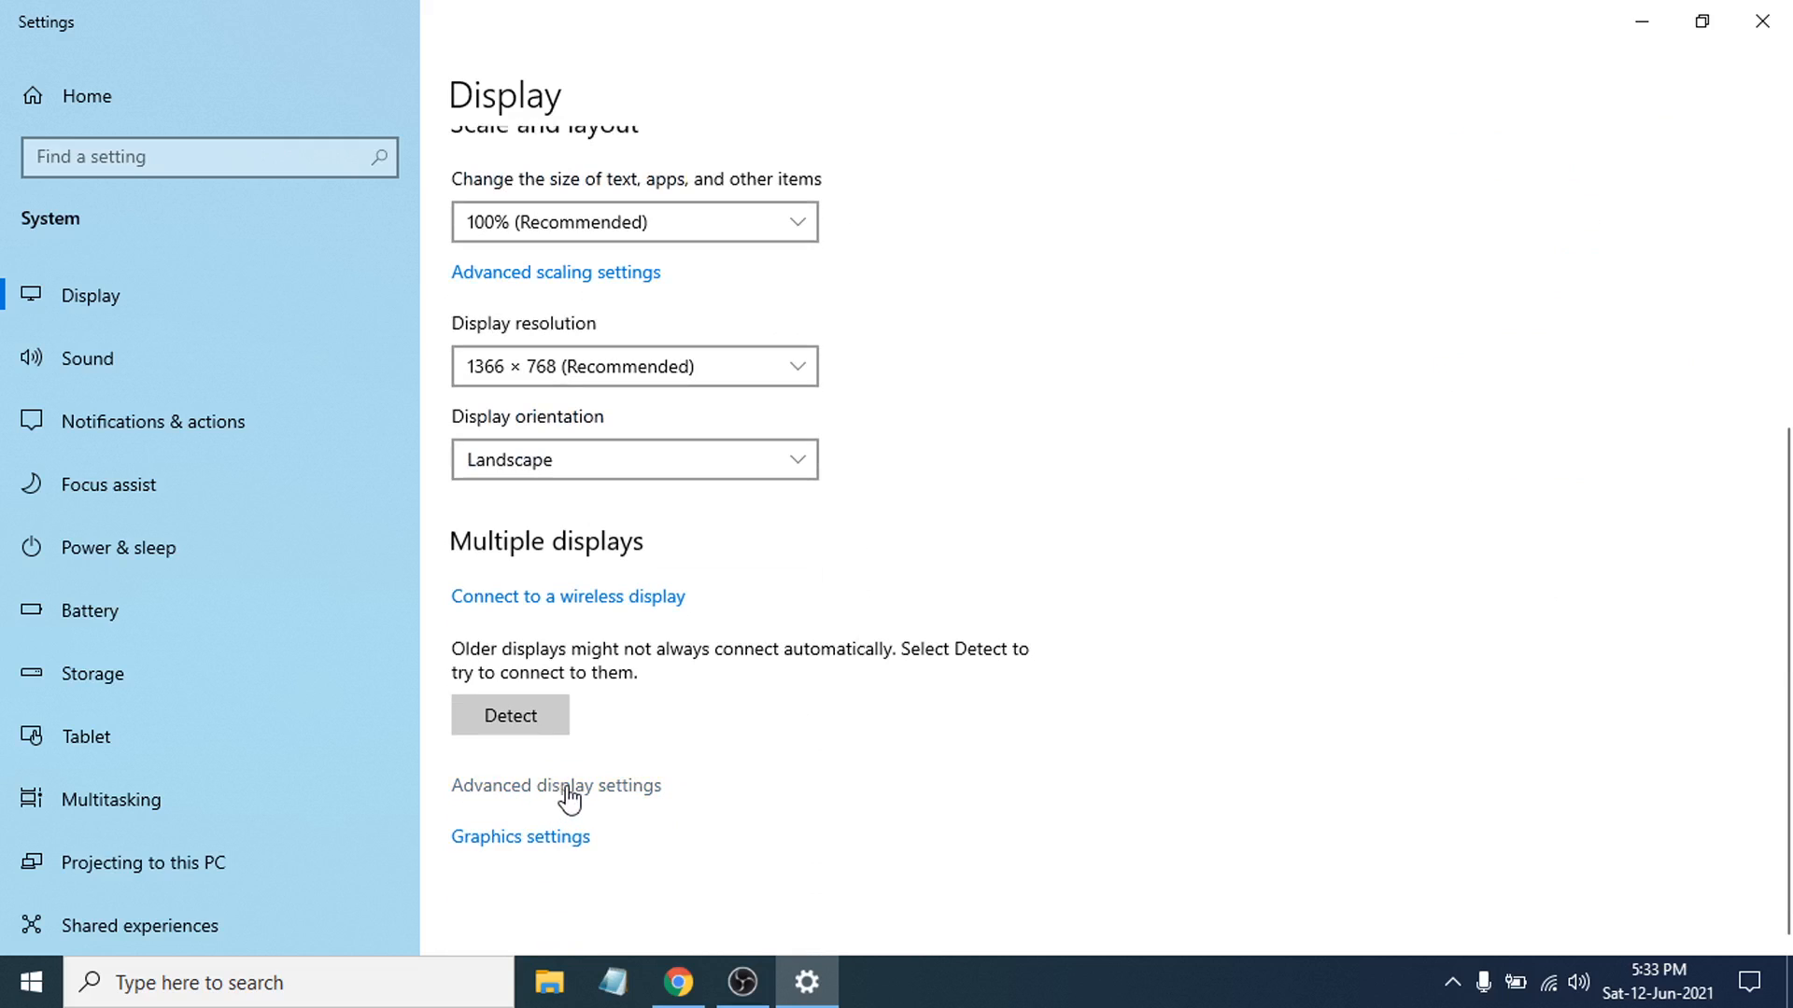
pyautogui.moveTo(537, 824)
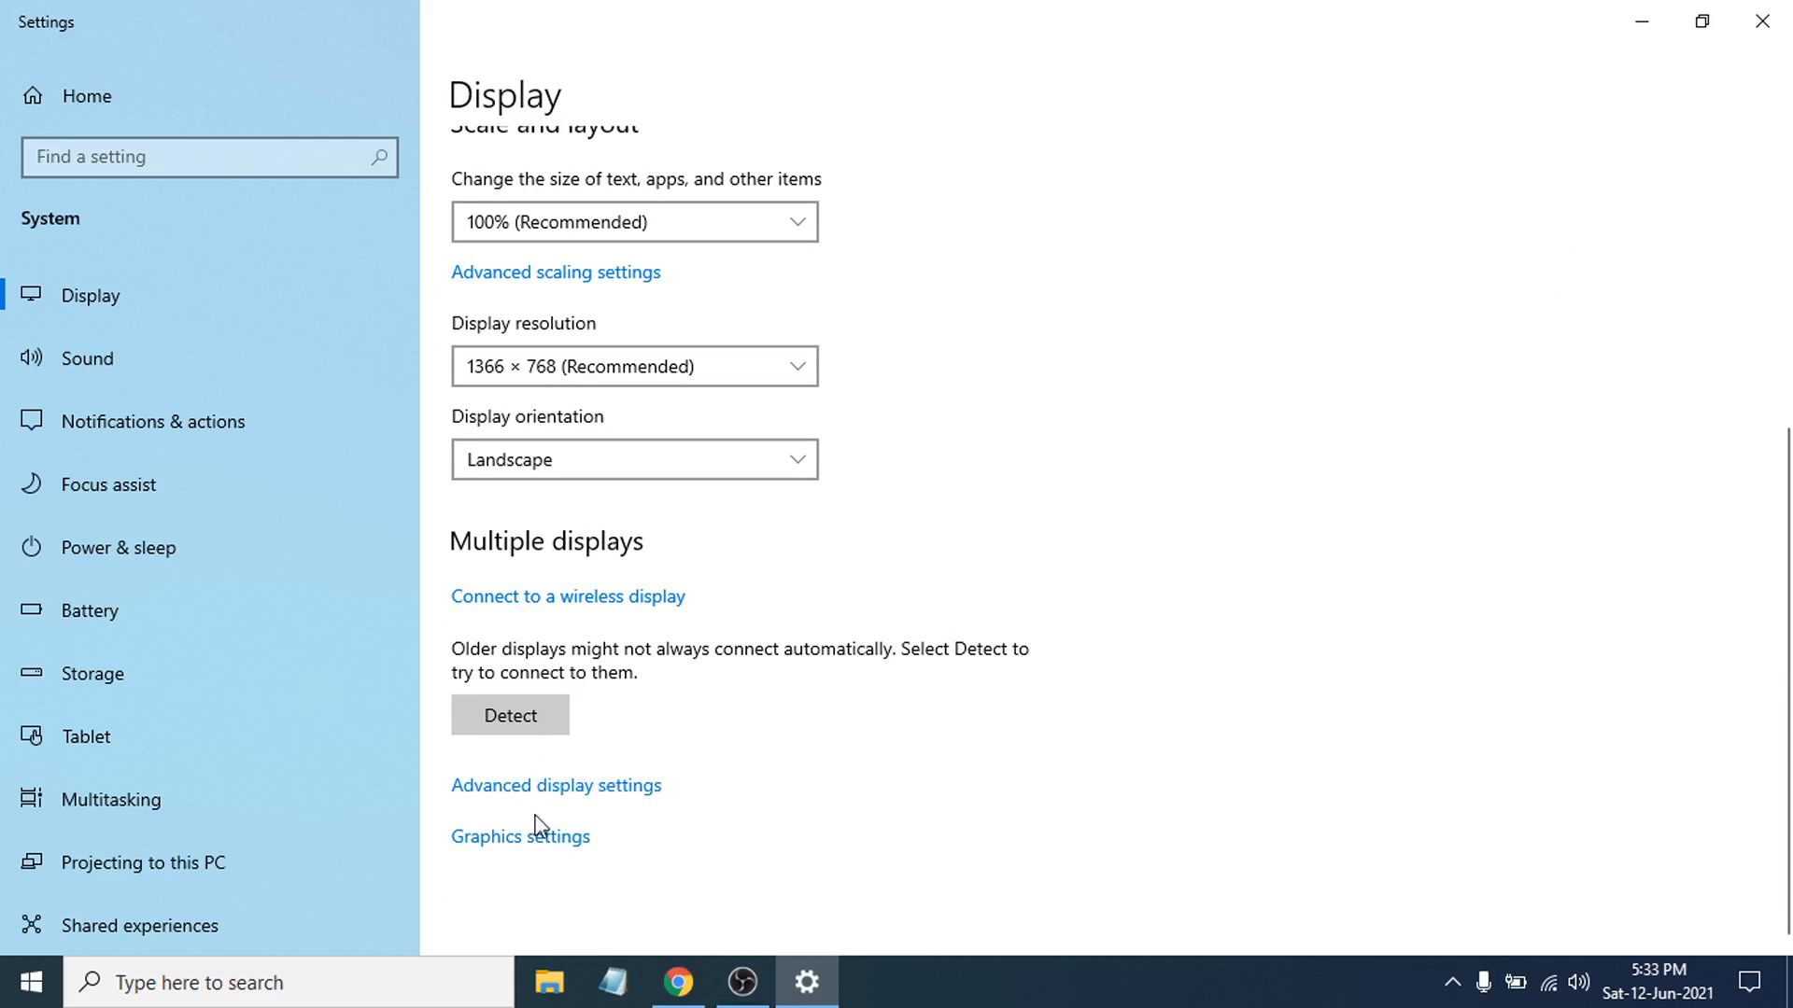
pyautogui.click(556, 784)
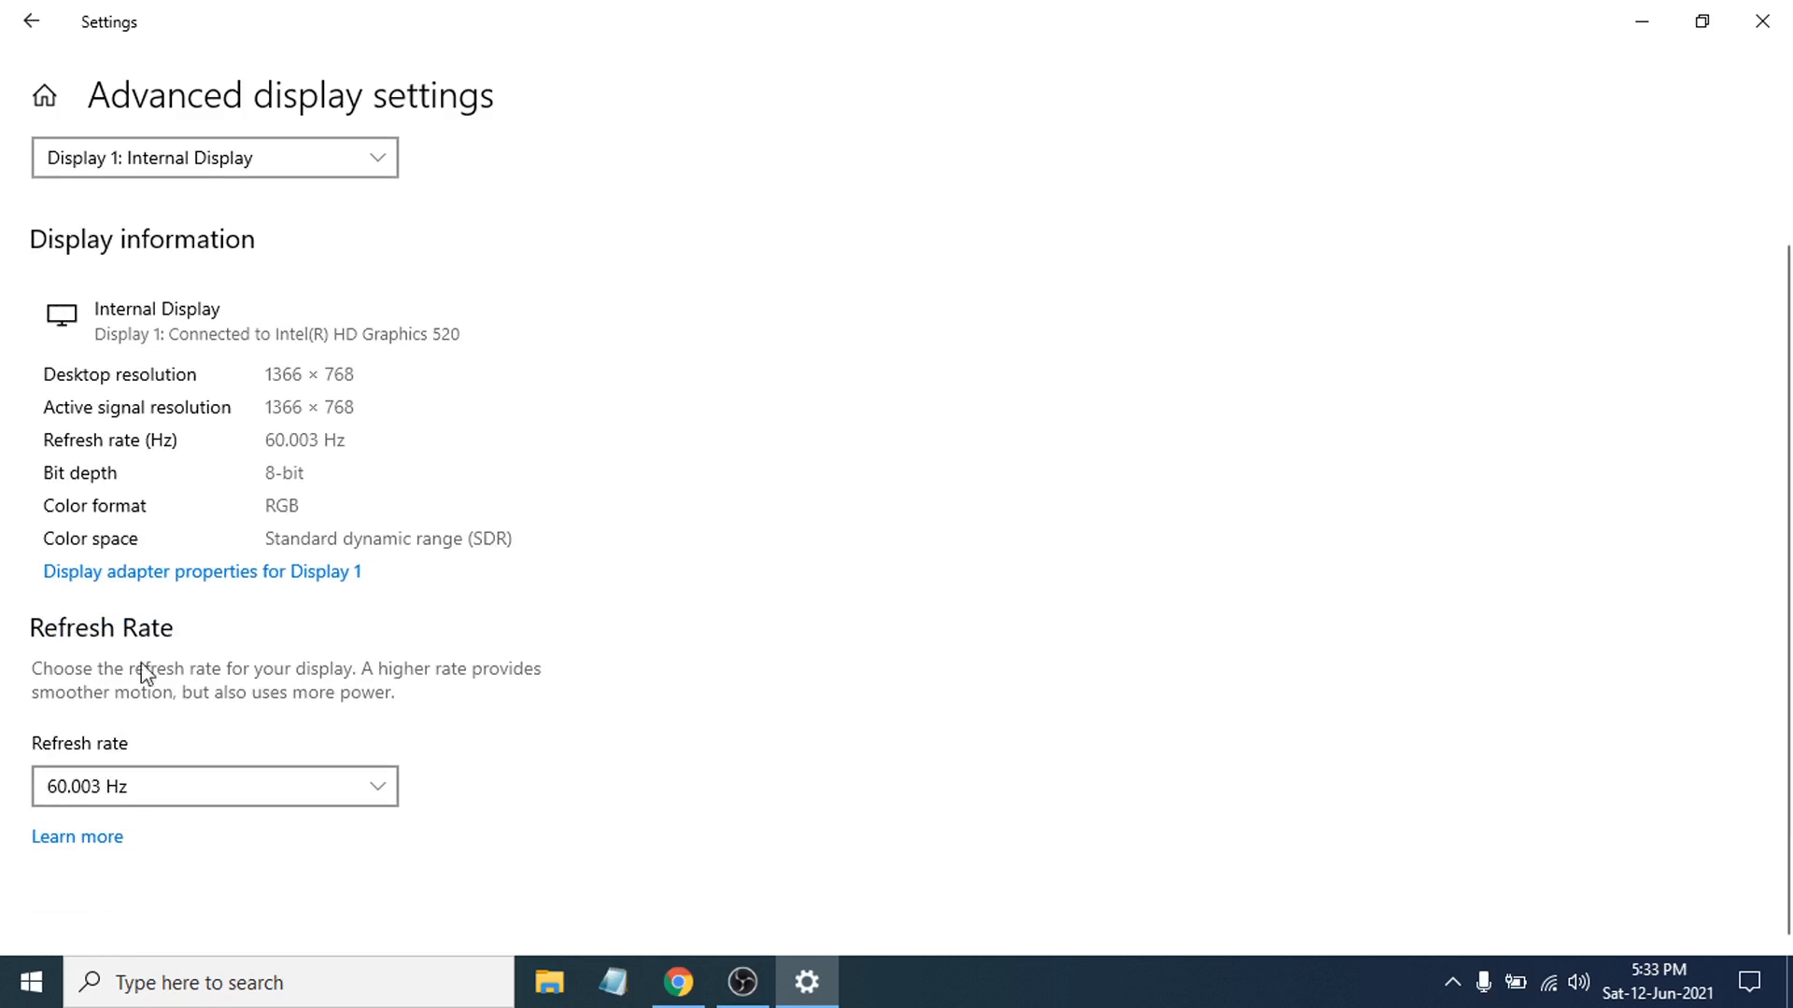
pyautogui.moveTo(218, 706)
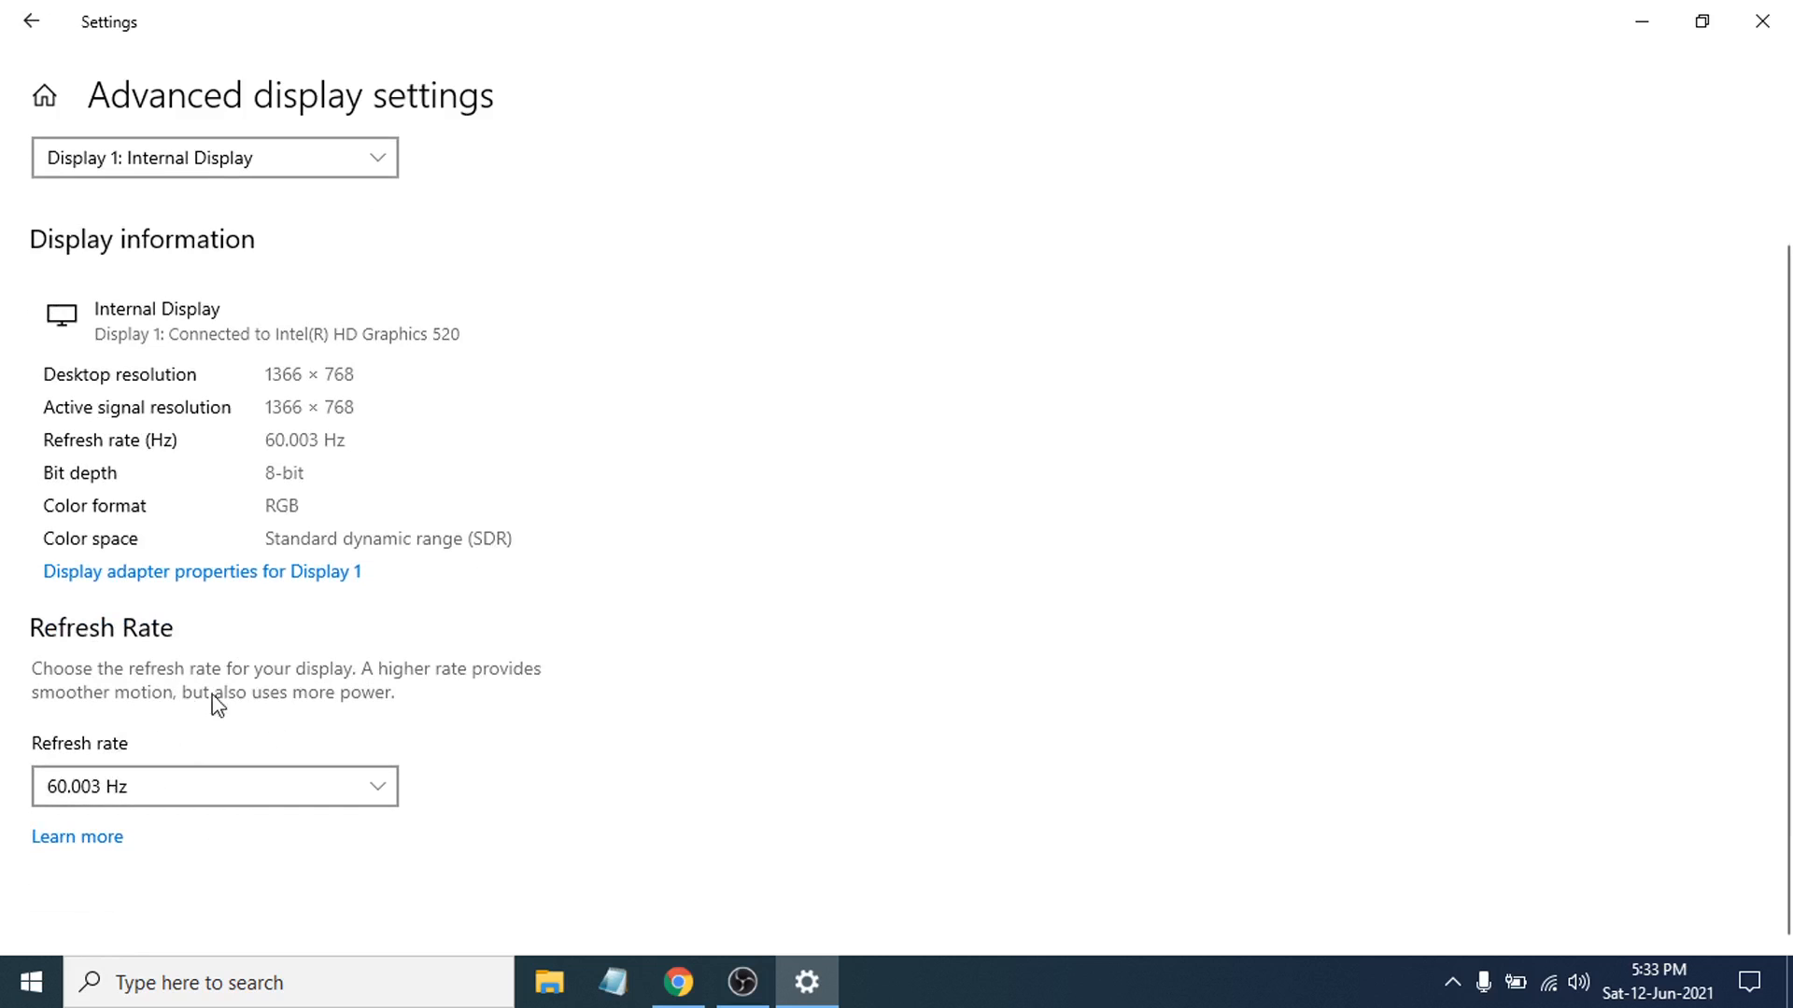
pyautogui.moveTo(178, 812)
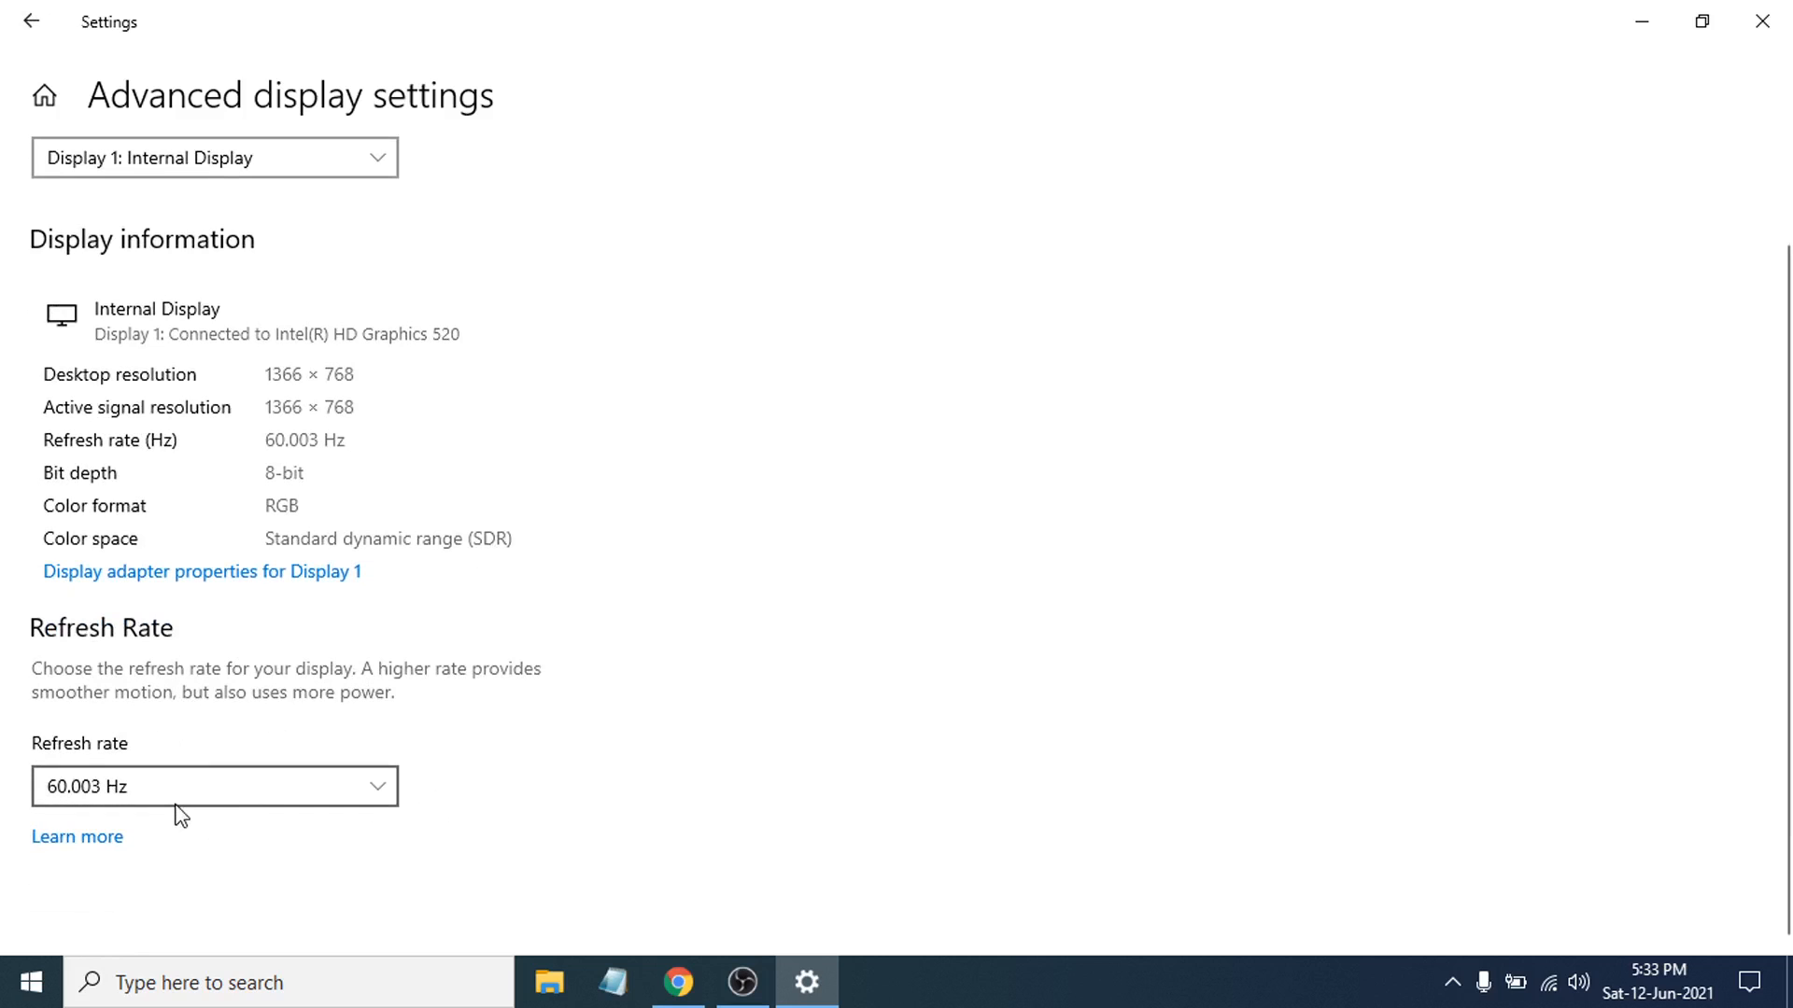
pyautogui.moveTo(233, 811)
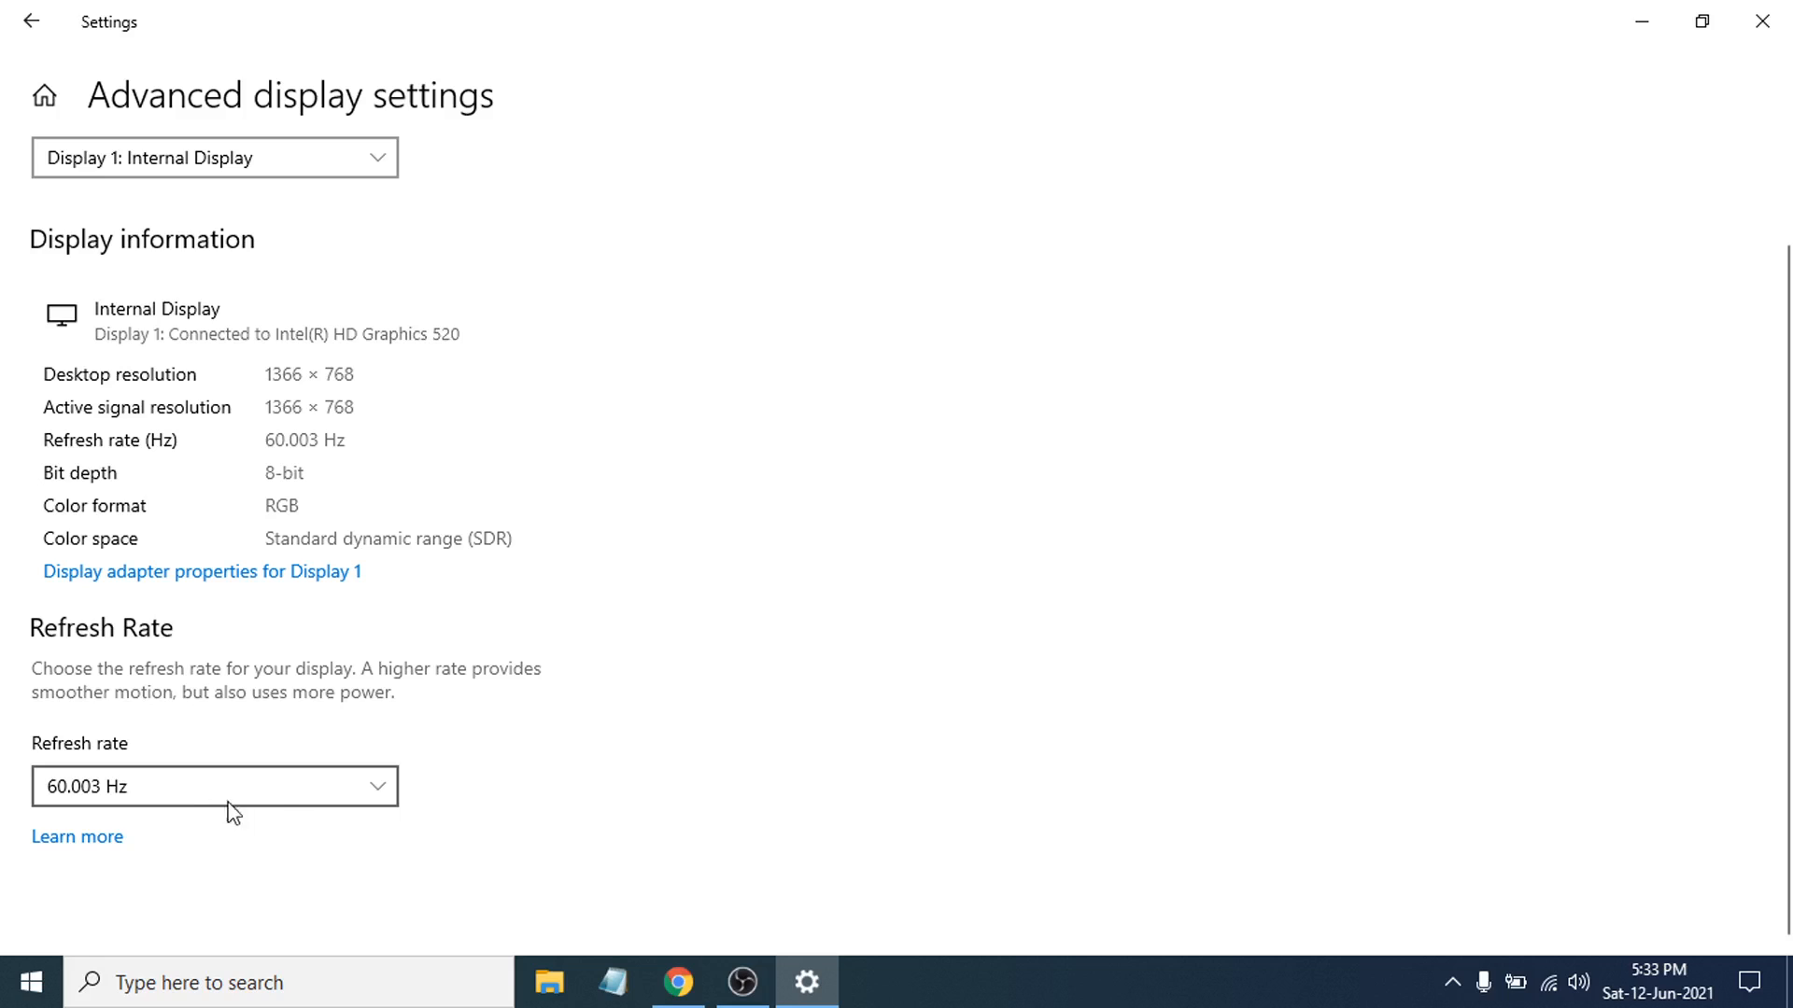
pyautogui.moveTo(424, 810)
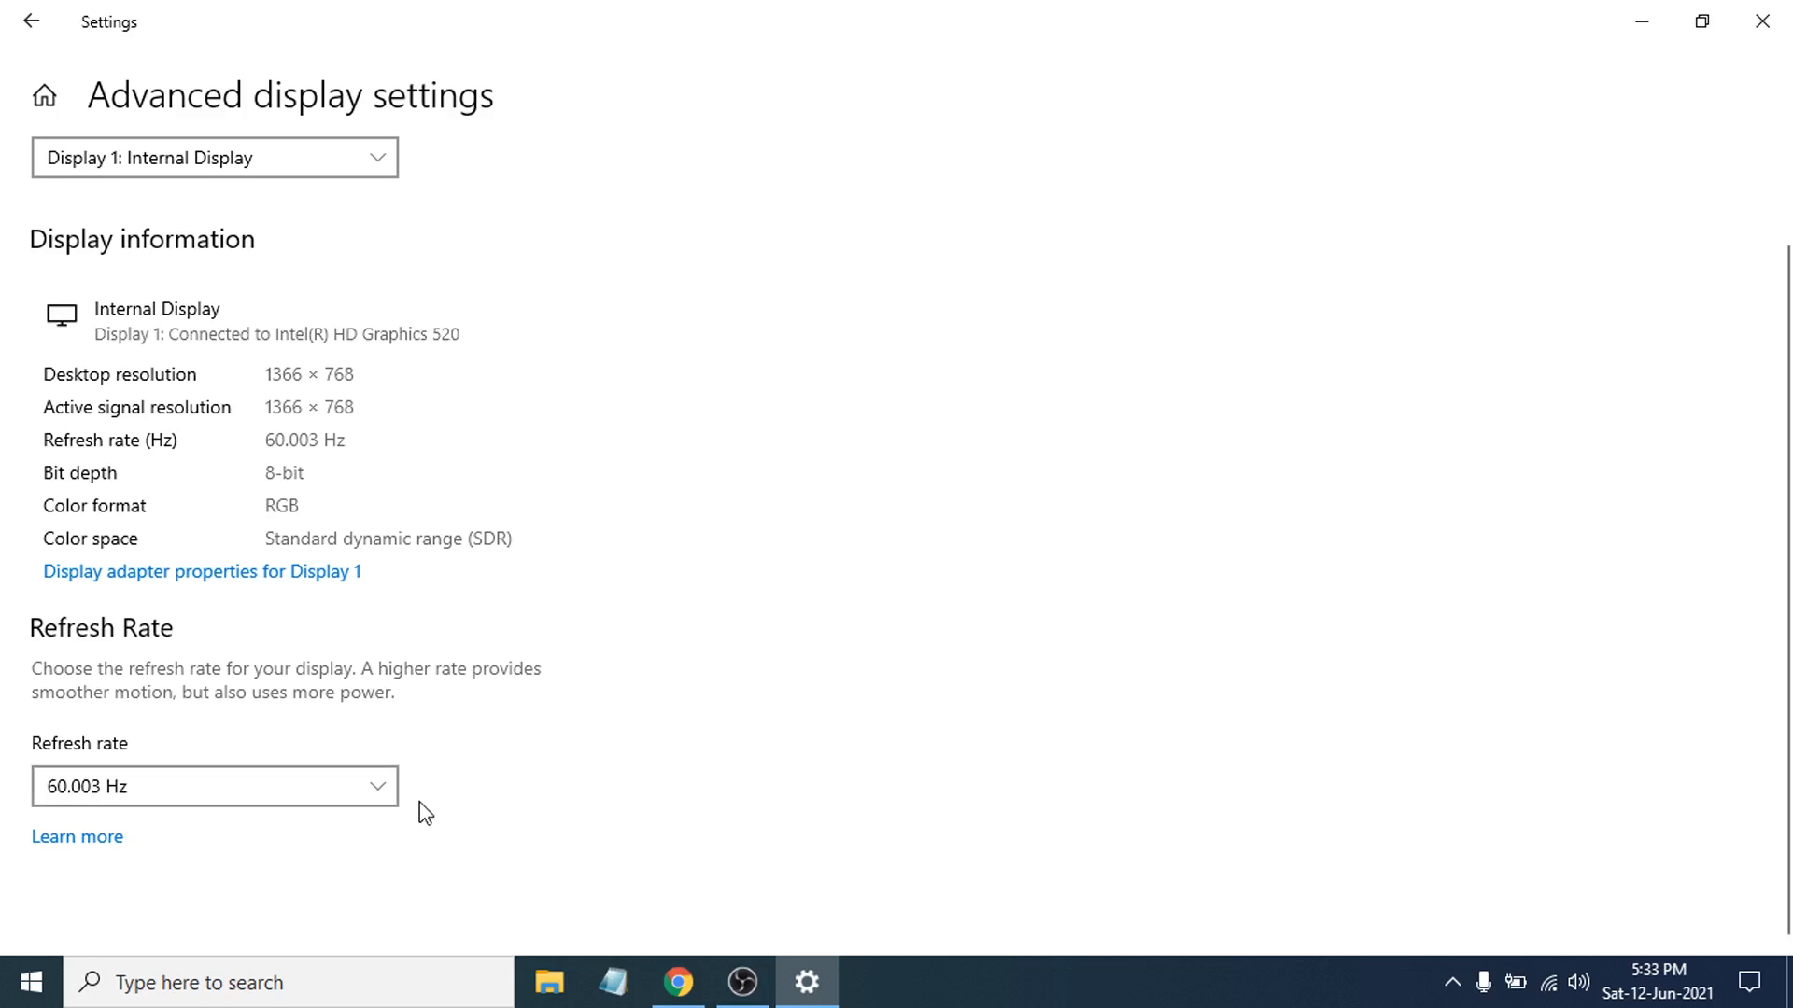
pyautogui.moveTo(358, 838)
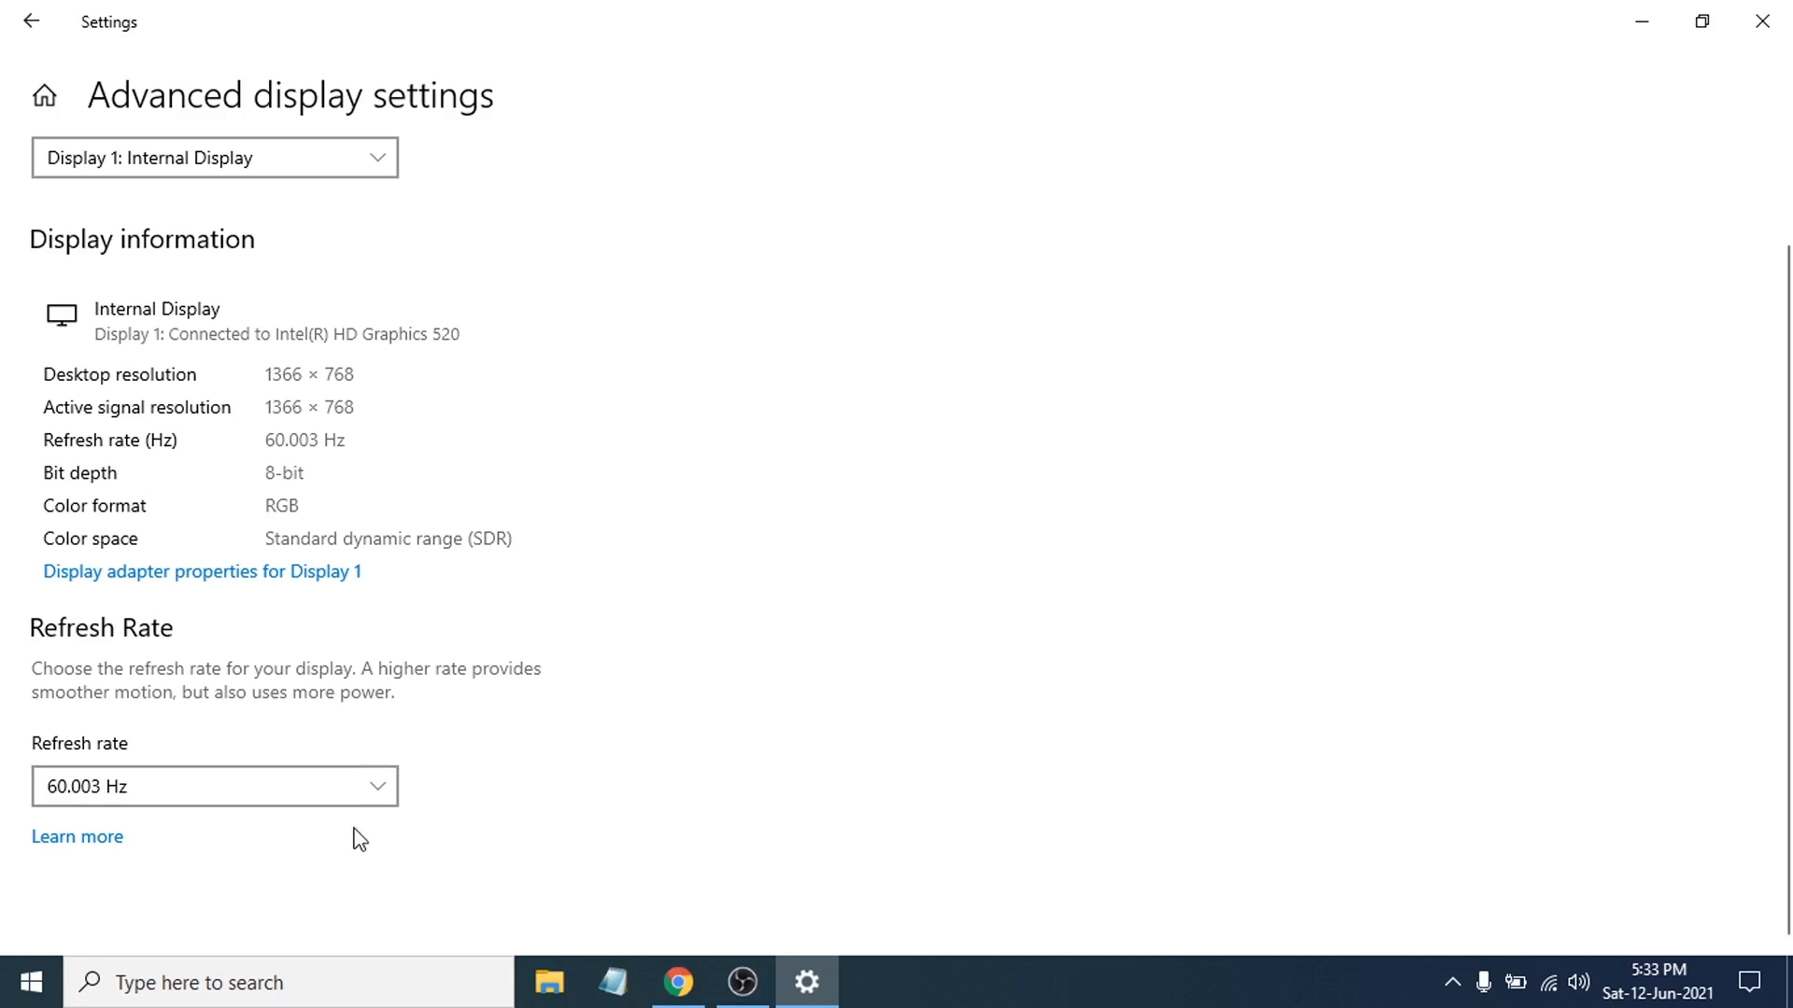
# - Expand the Refresh rate dropdown to reveal the 40.005 Hz and 60.003 Hz options
pyautogui.click(214, 785)
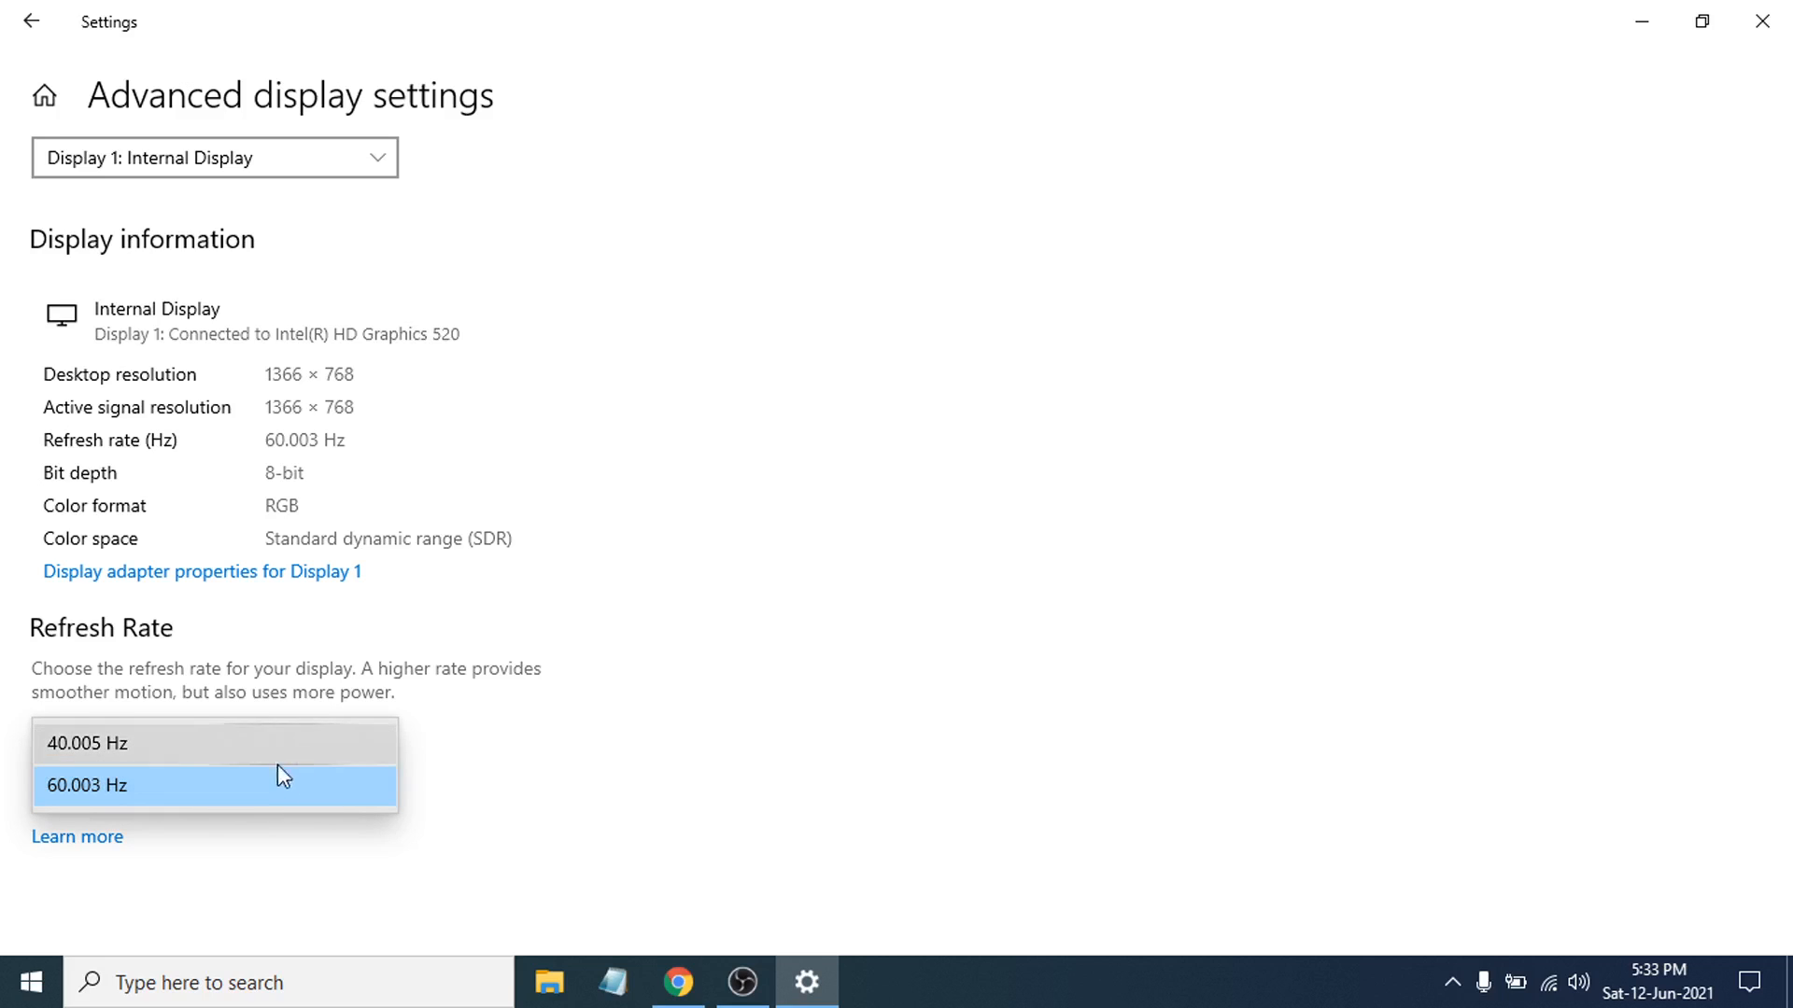
pyautogui.moveTo(283, 767)
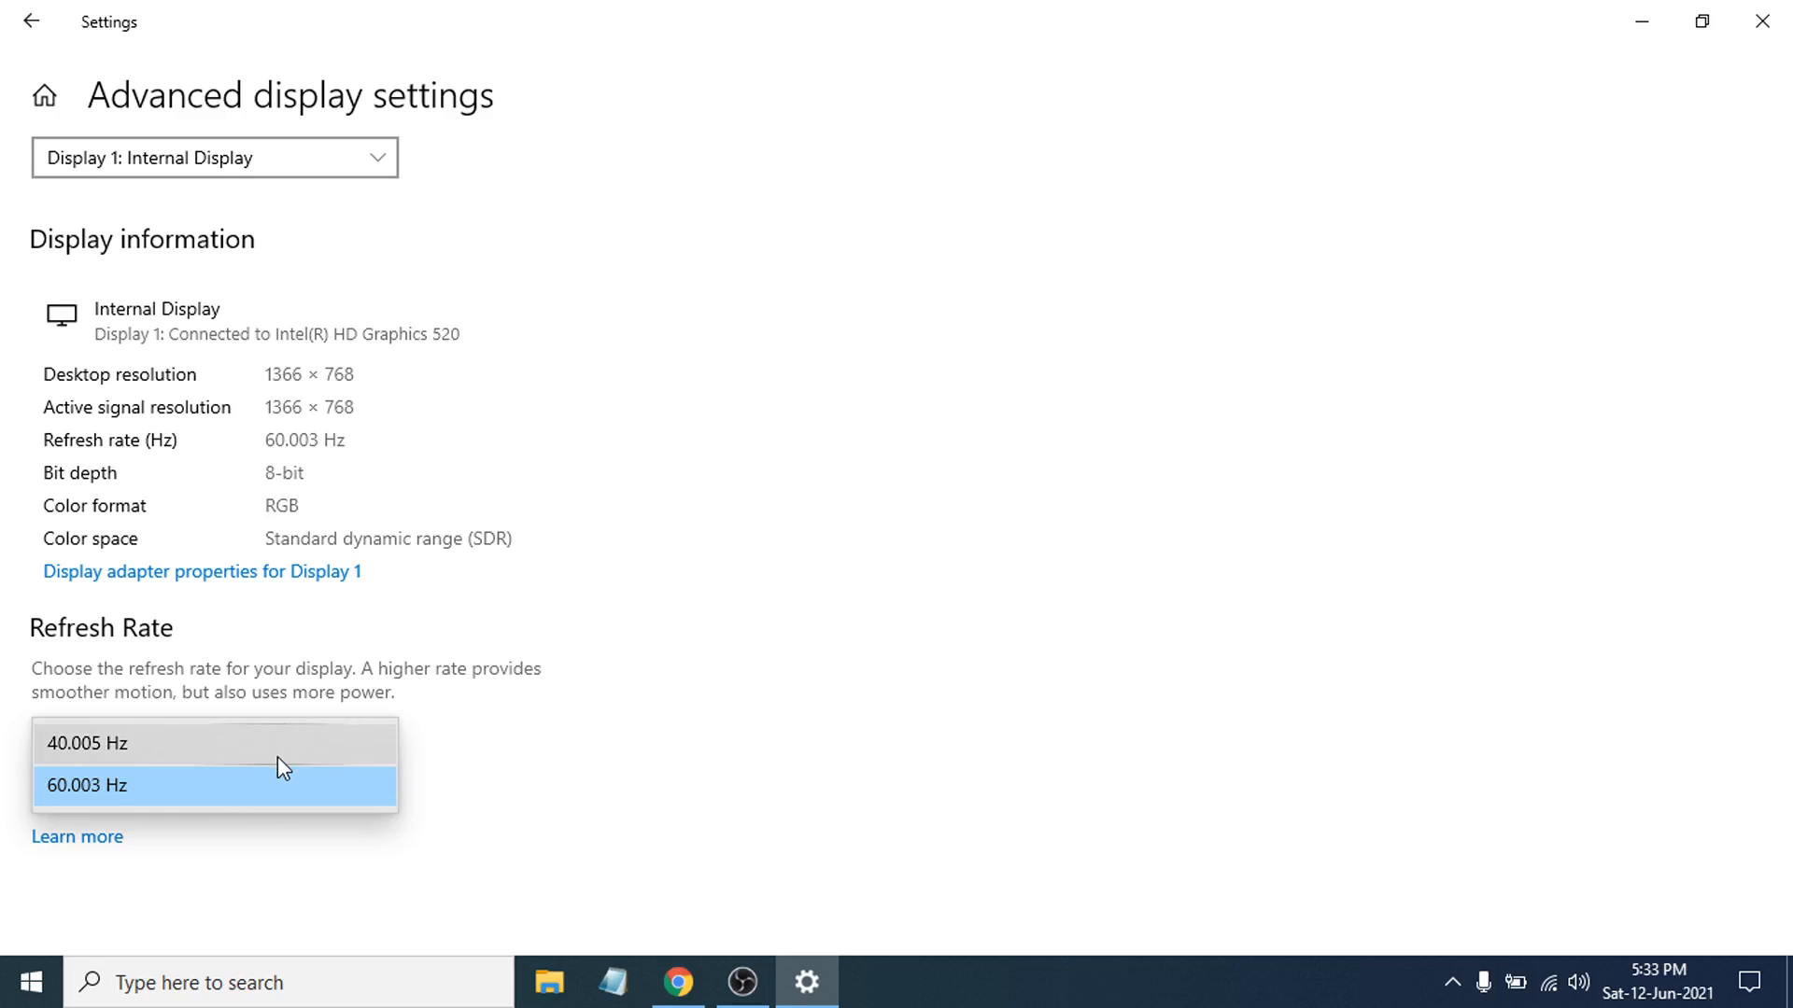
pyautogui.moveTo(275, 754)
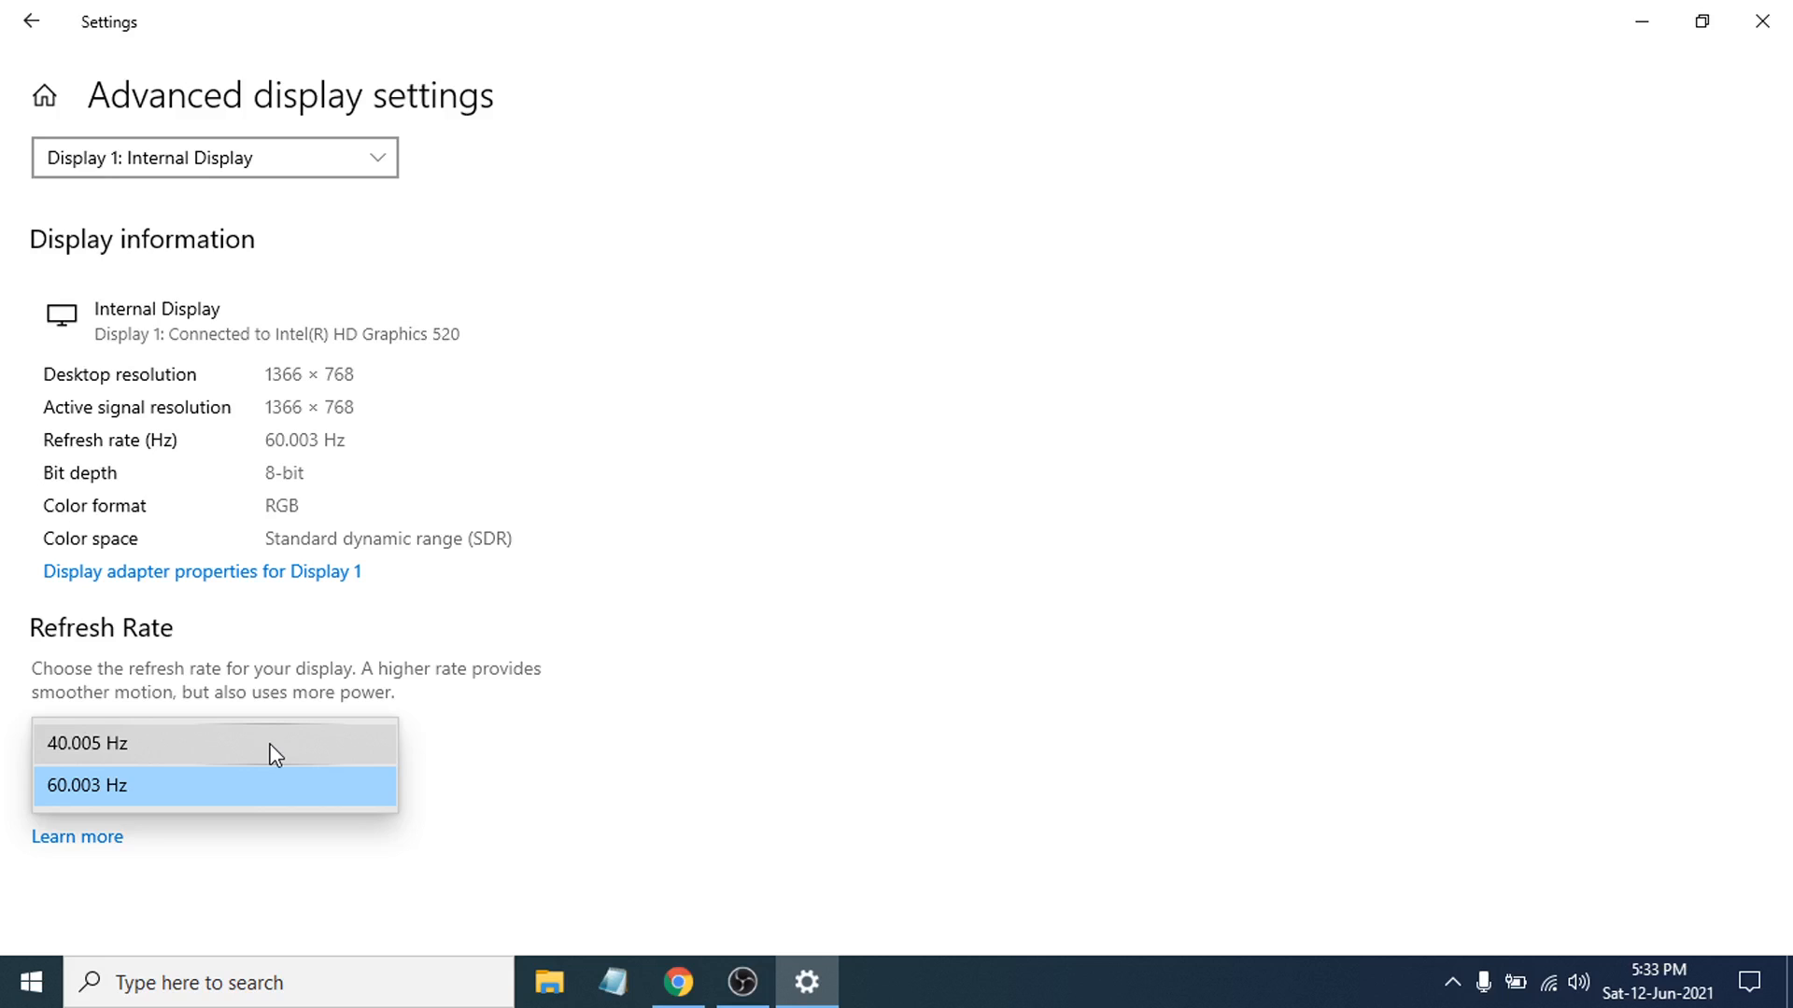
pyautogui.moveTo(212, 812)
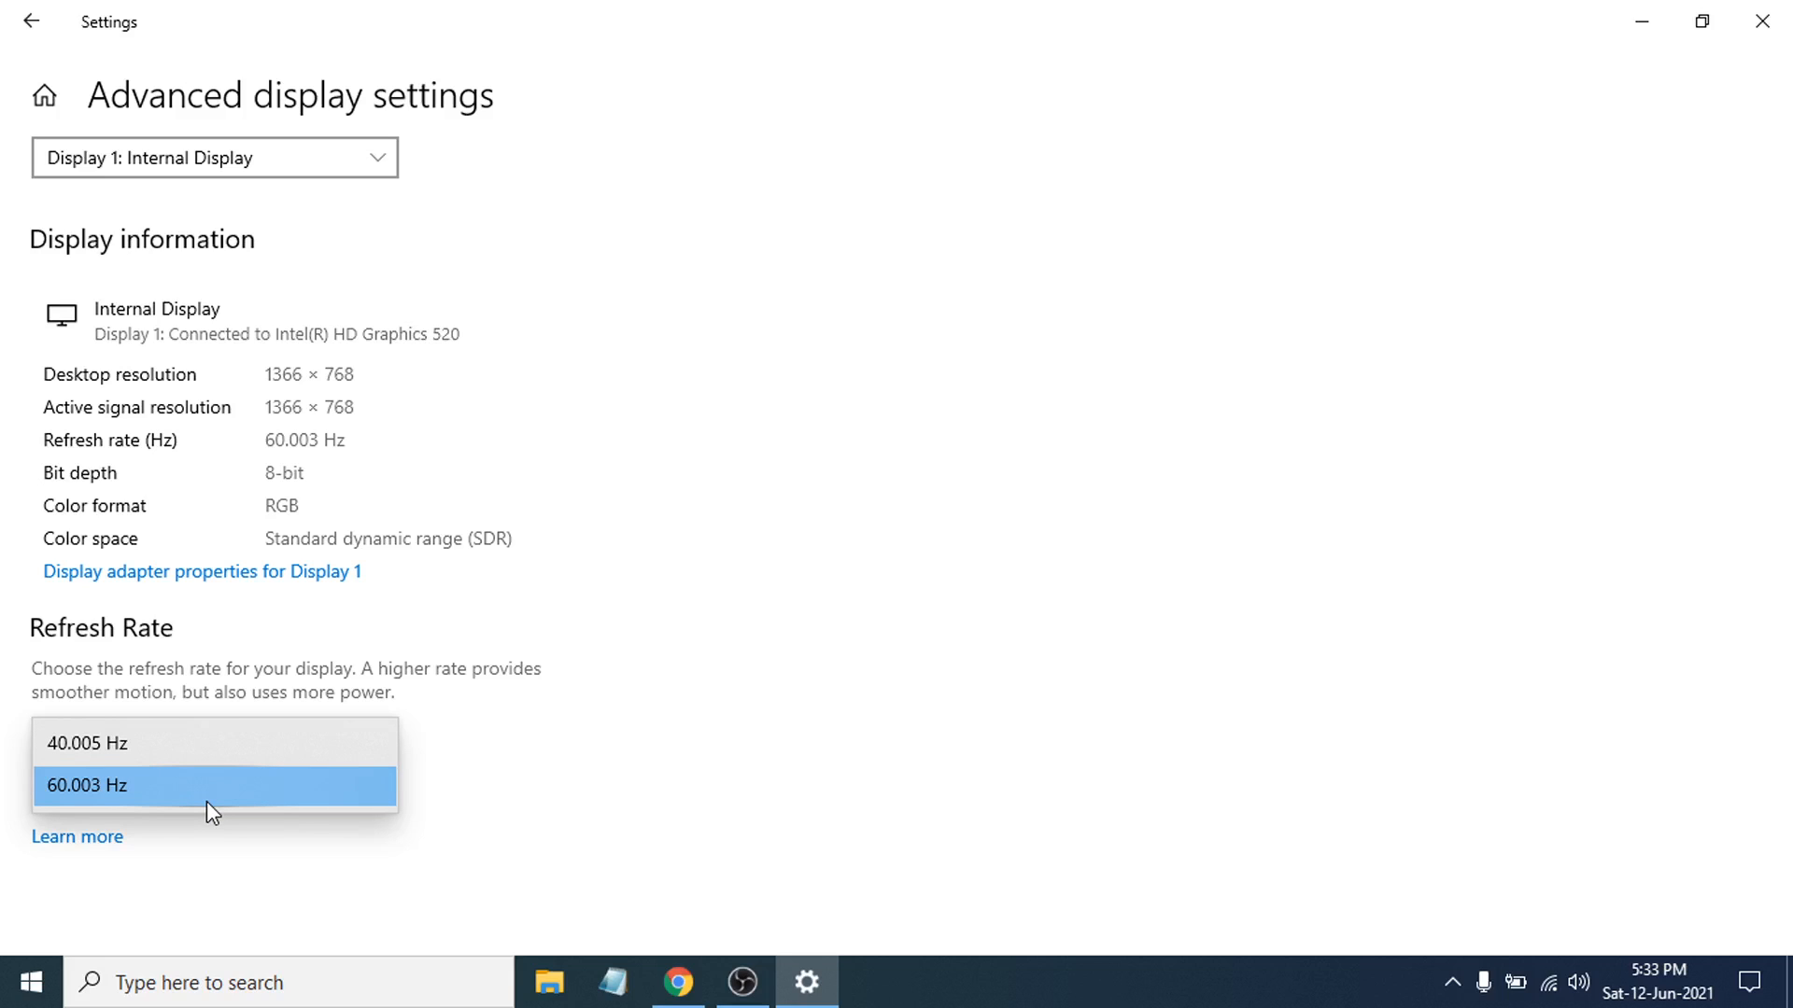
pyautogui.moveTo(252, 866)
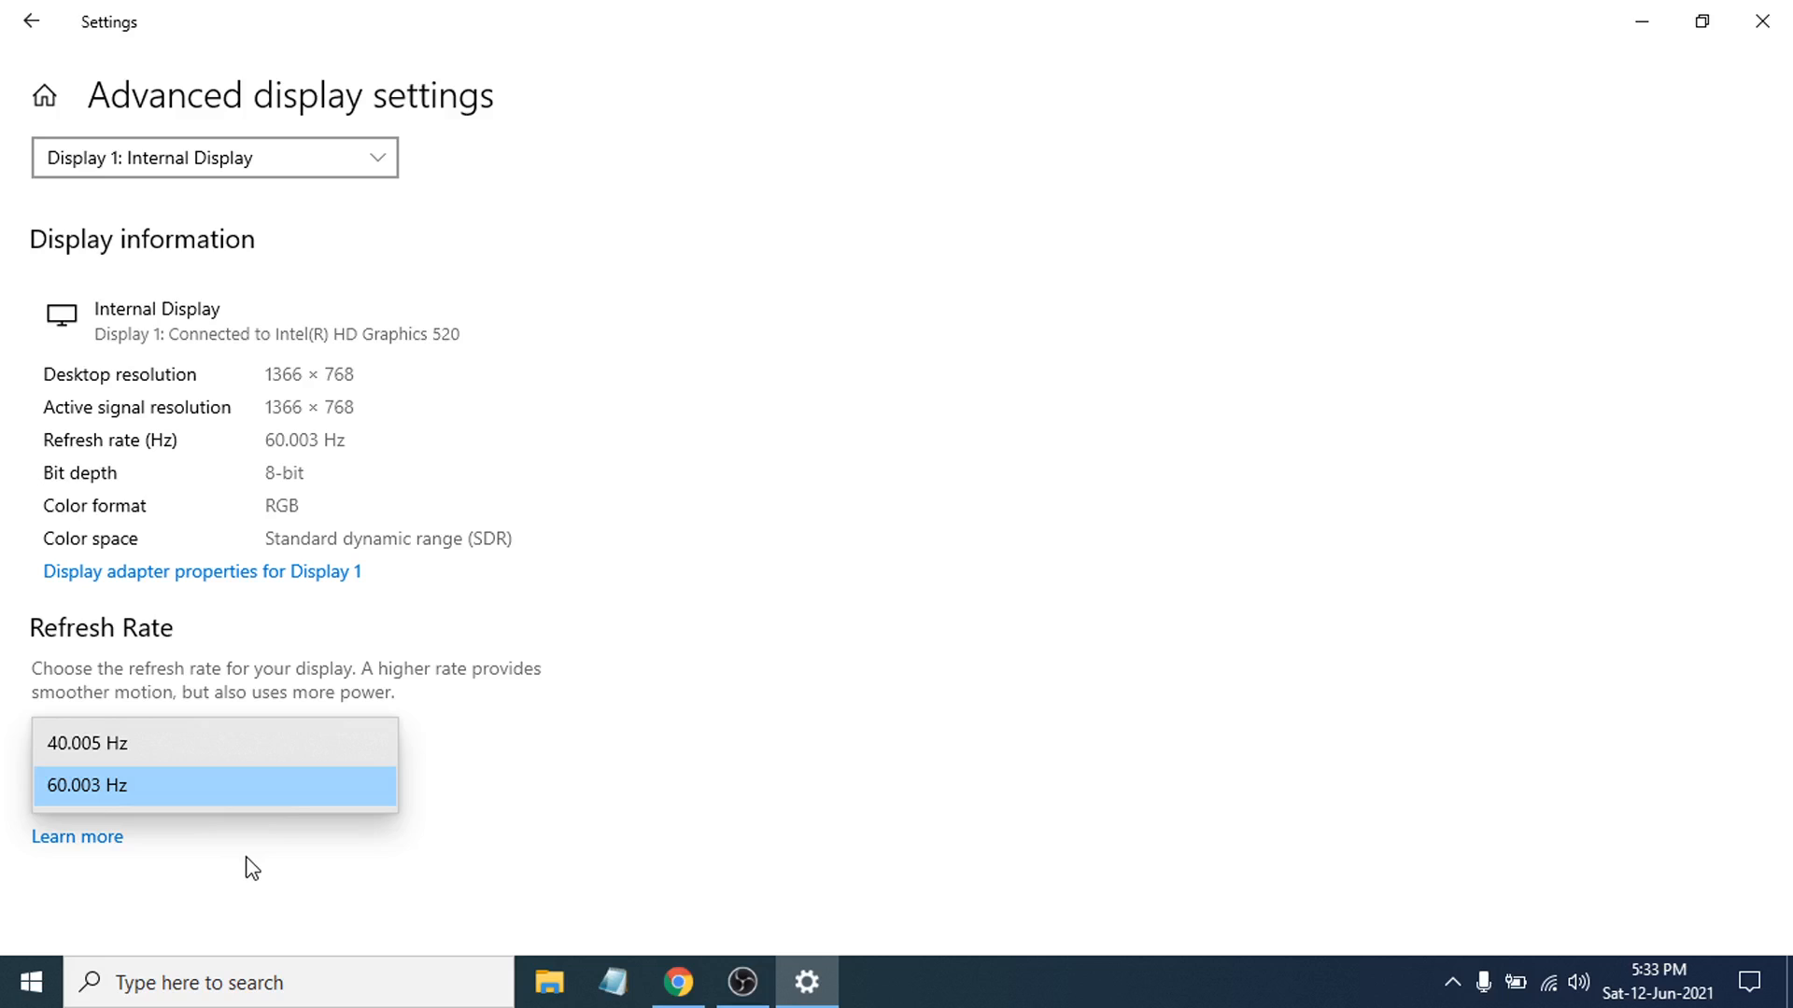
pyautogui.moveTo(251, 785)
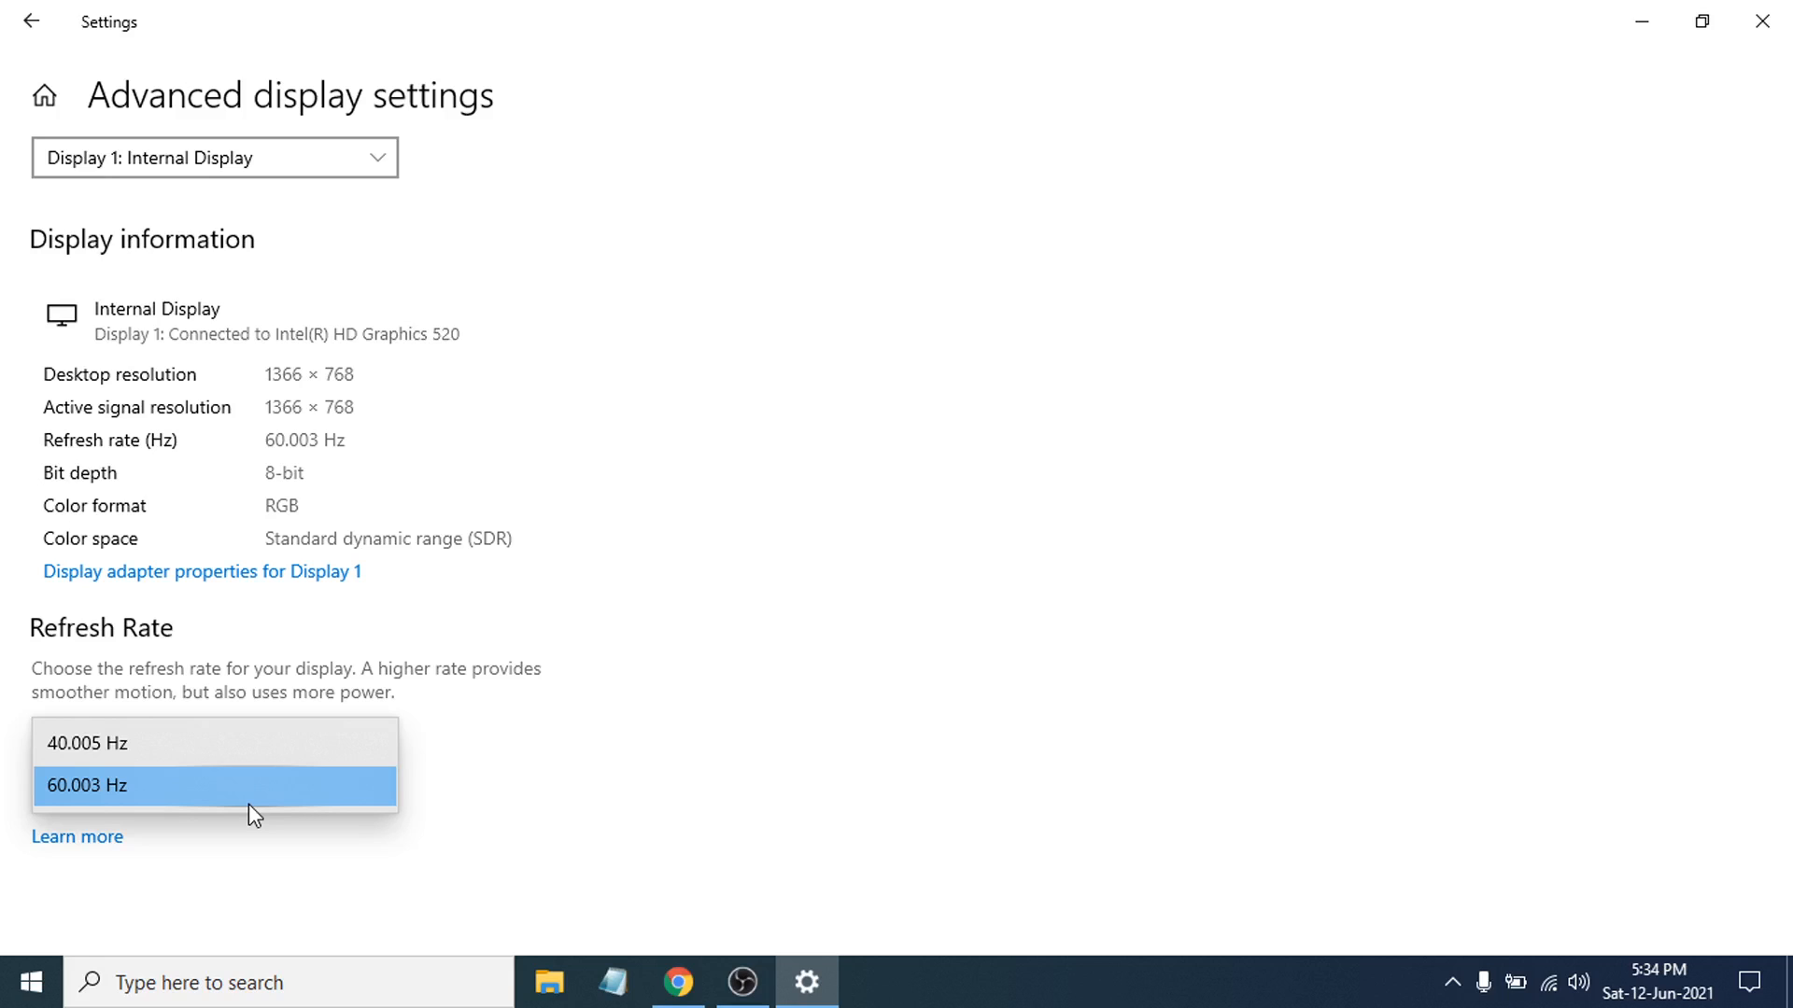
pyautogui.moveTo(269, 743)
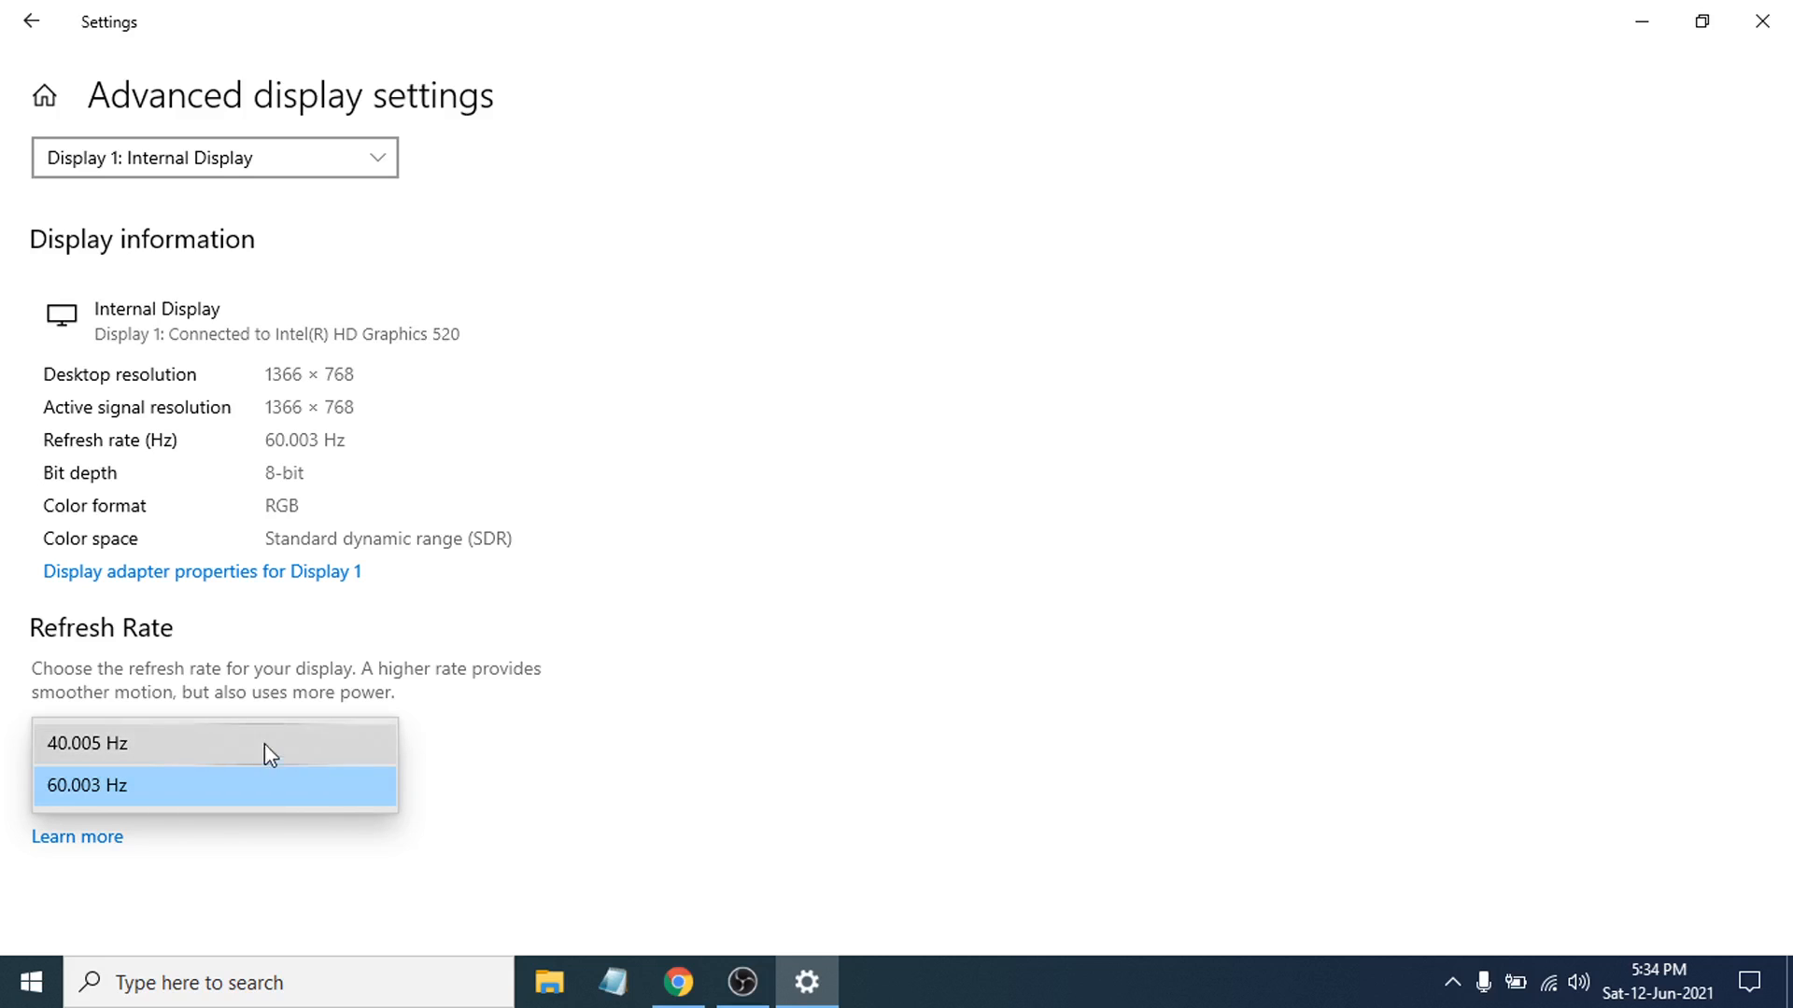
pyautogui.moveTo(260, 760)
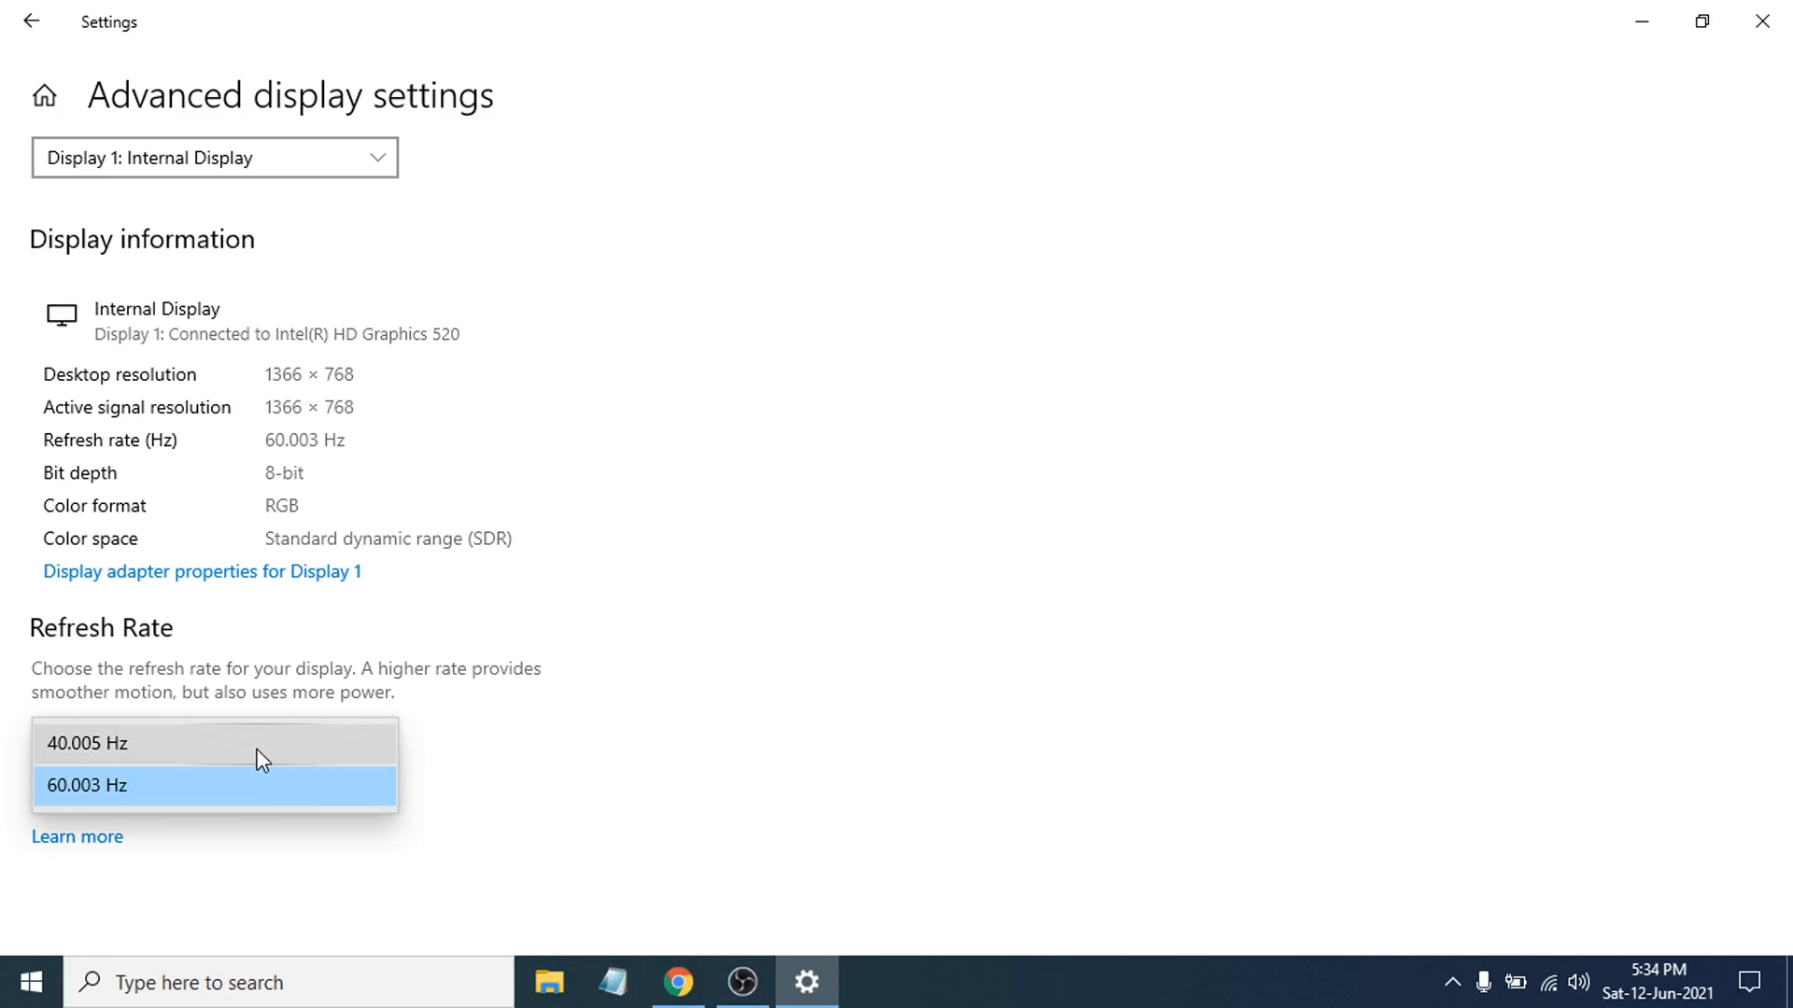
pyautogui.moveTo(253, 800)
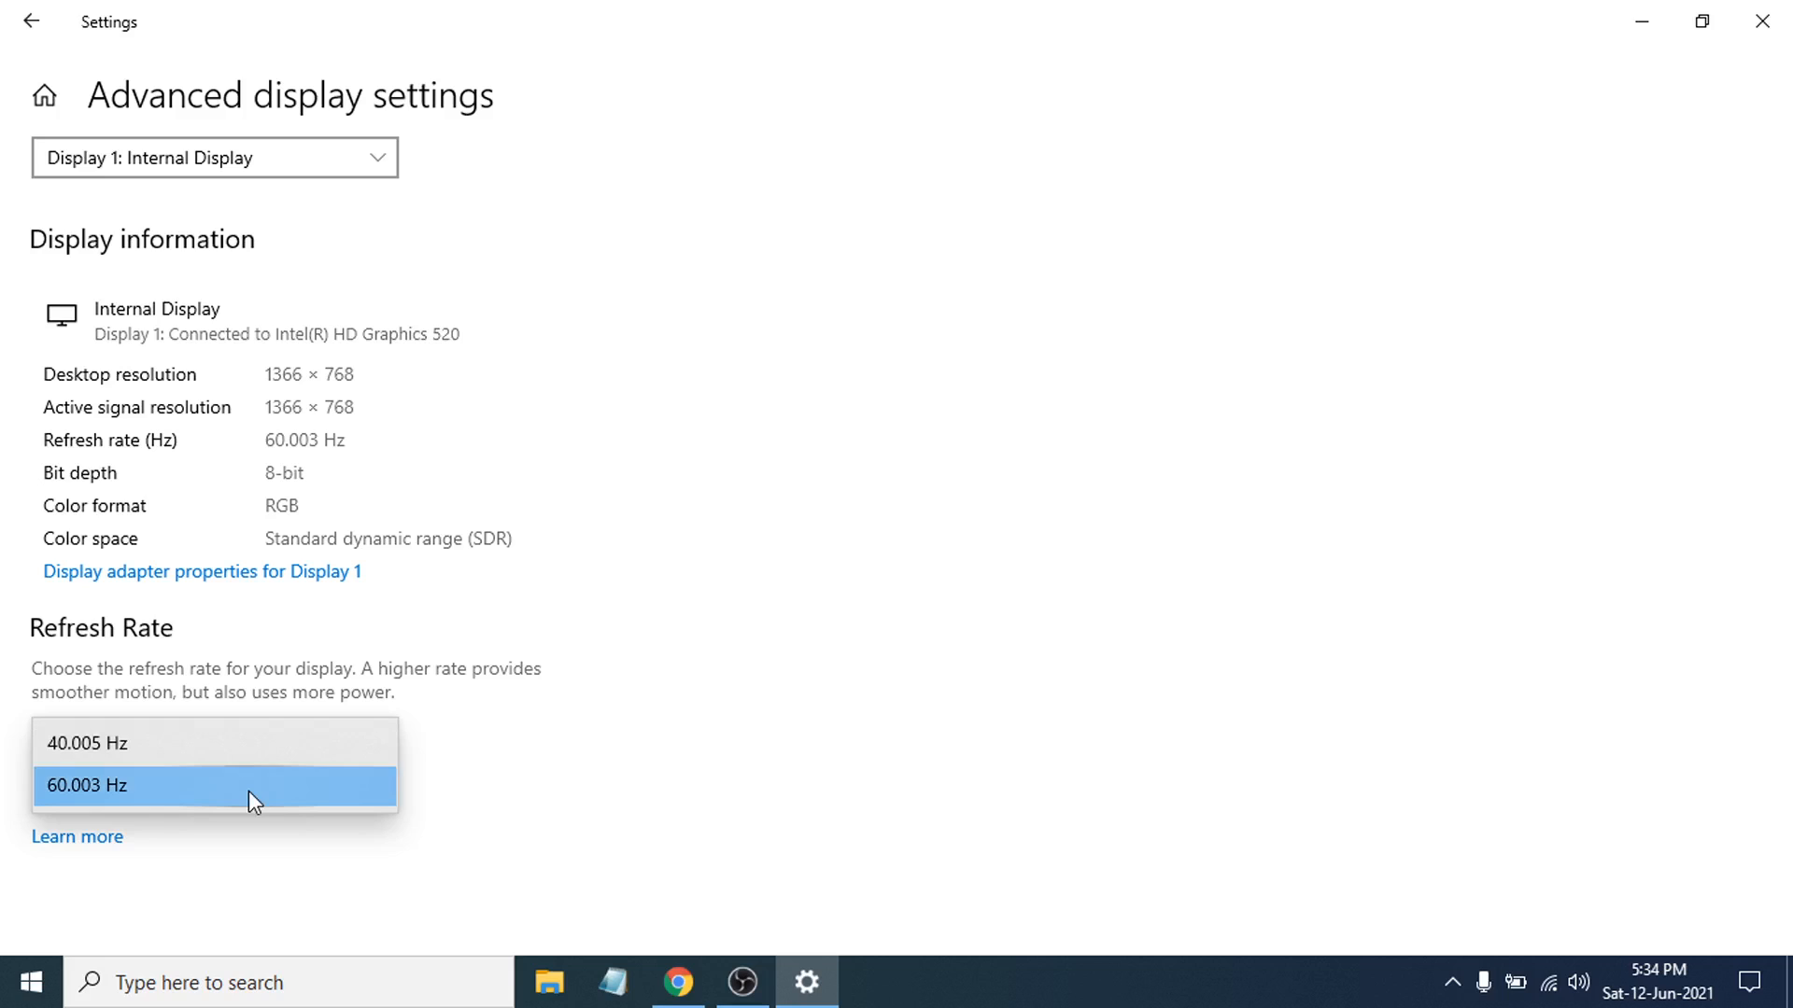
# - Keep the refresh rate at 60.003 Hz and switch to the OBS window
pyautogui.click(215, 785)
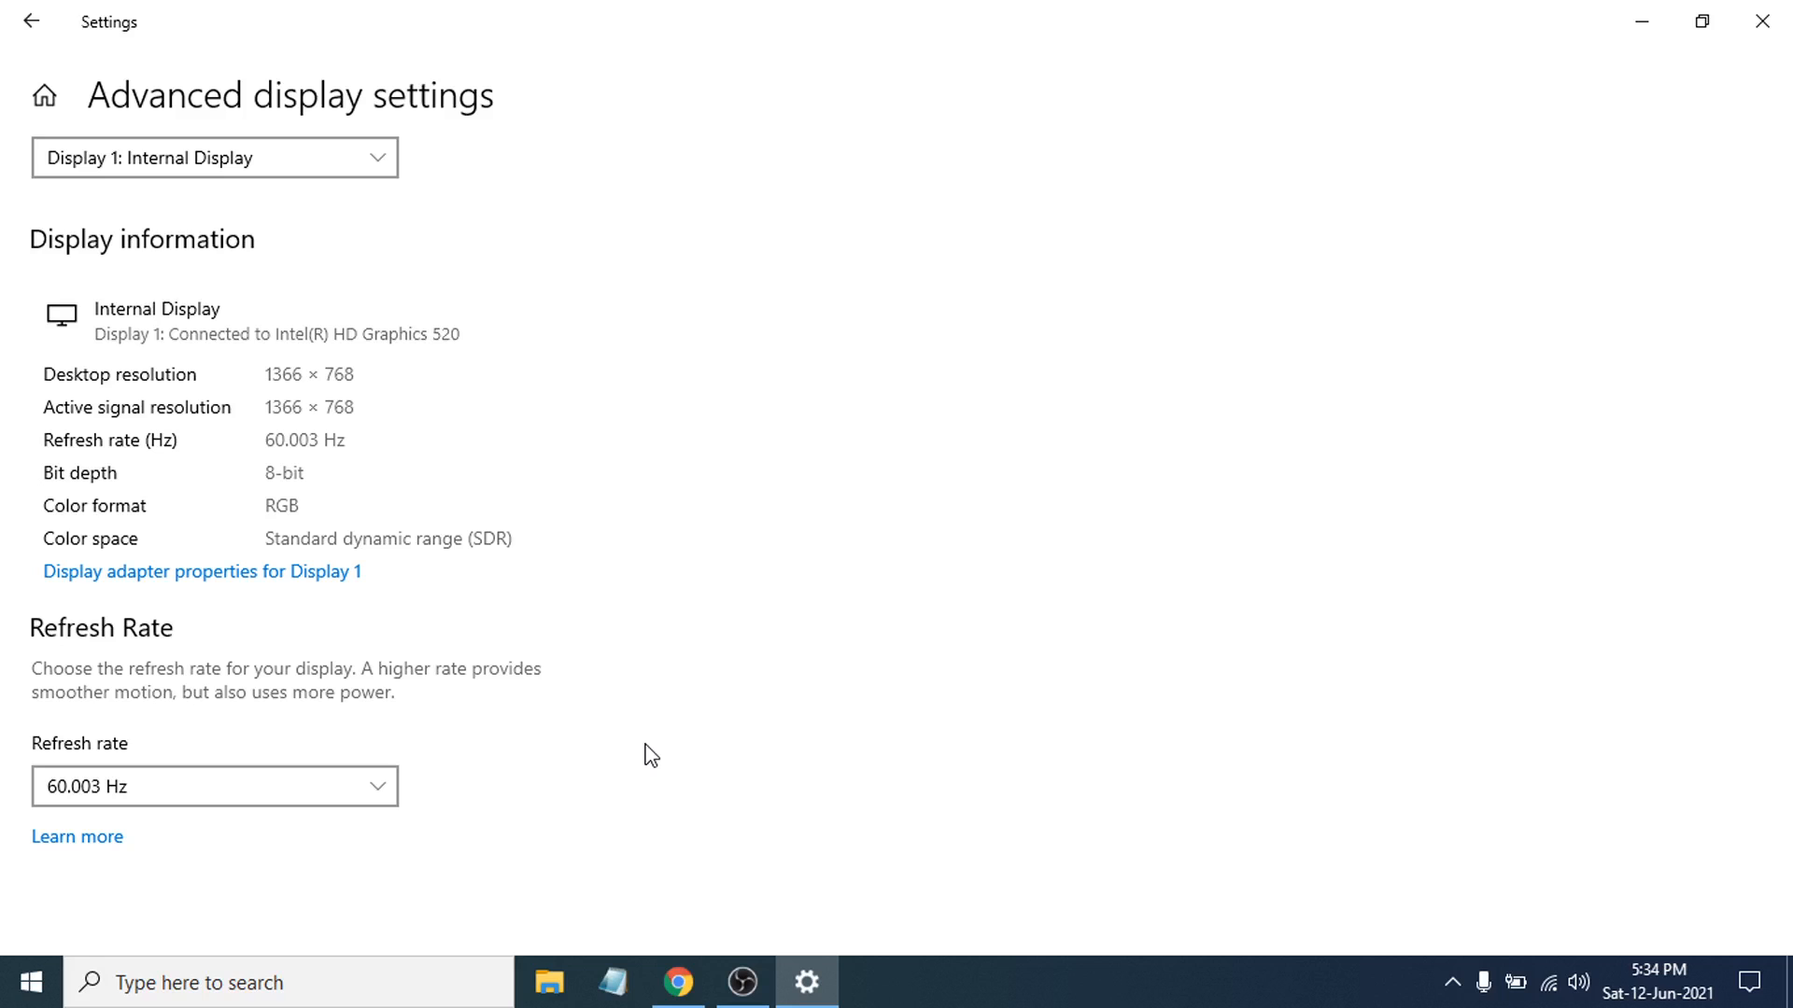
pyautogui.click(741, 982)
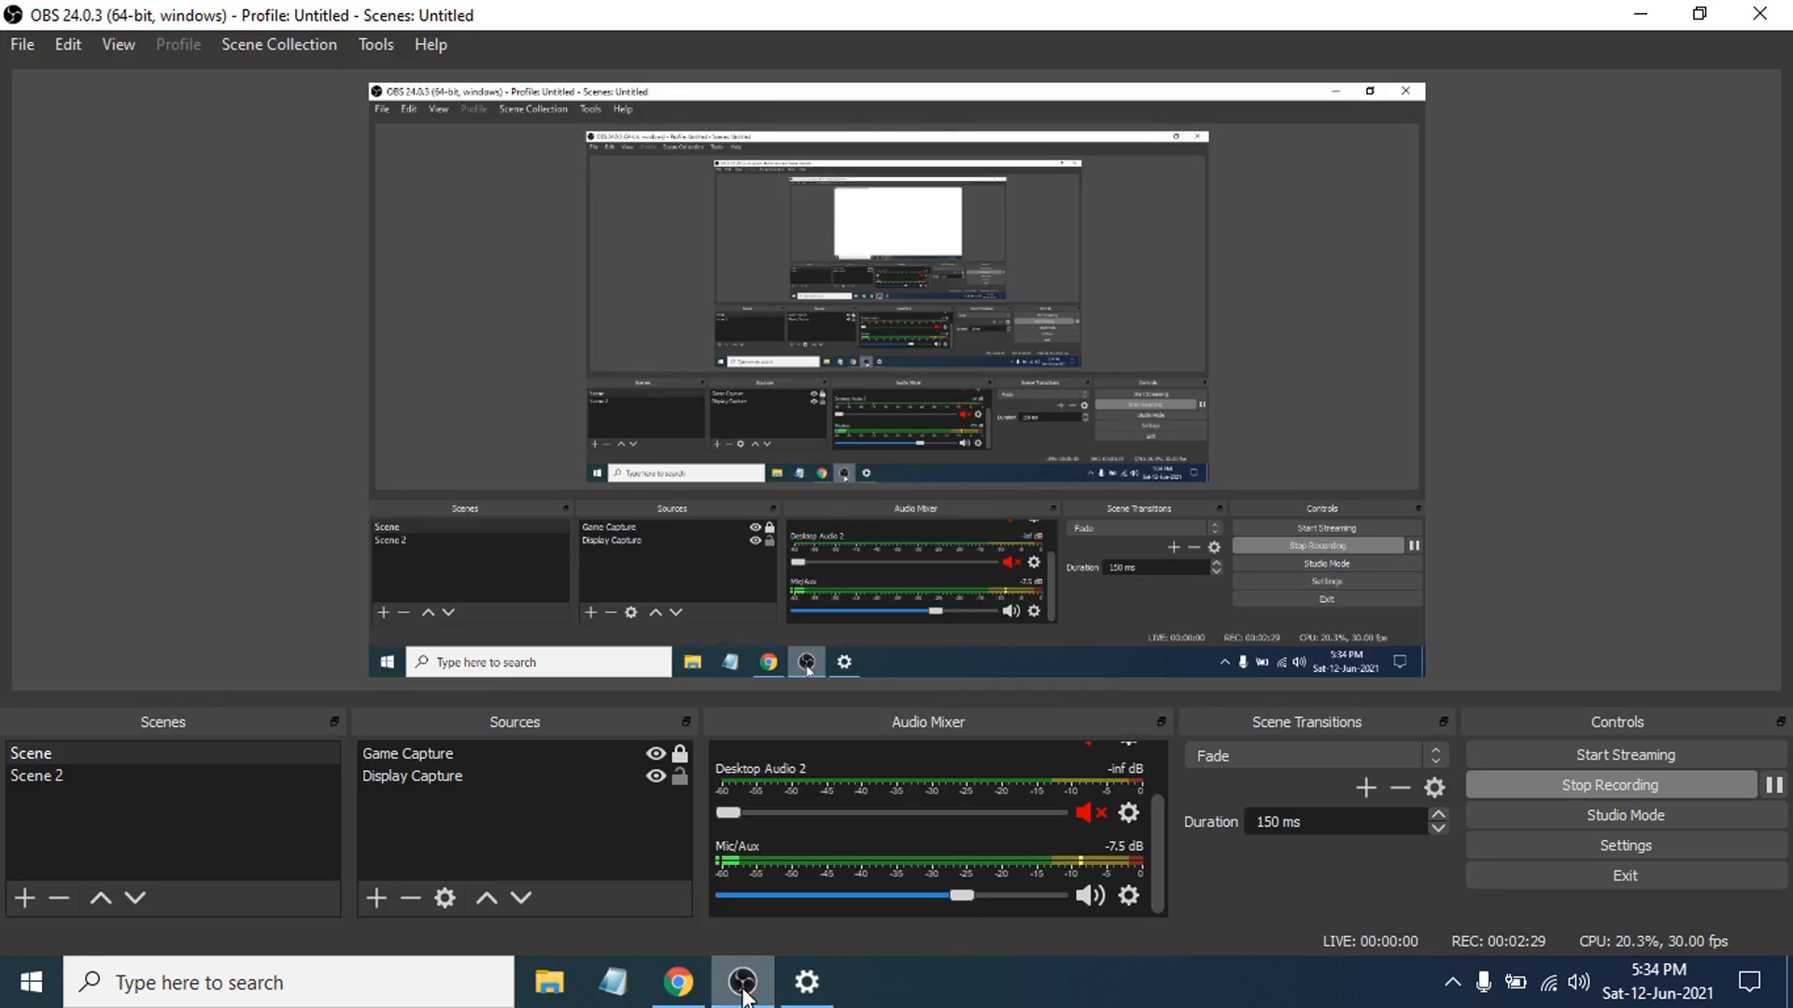